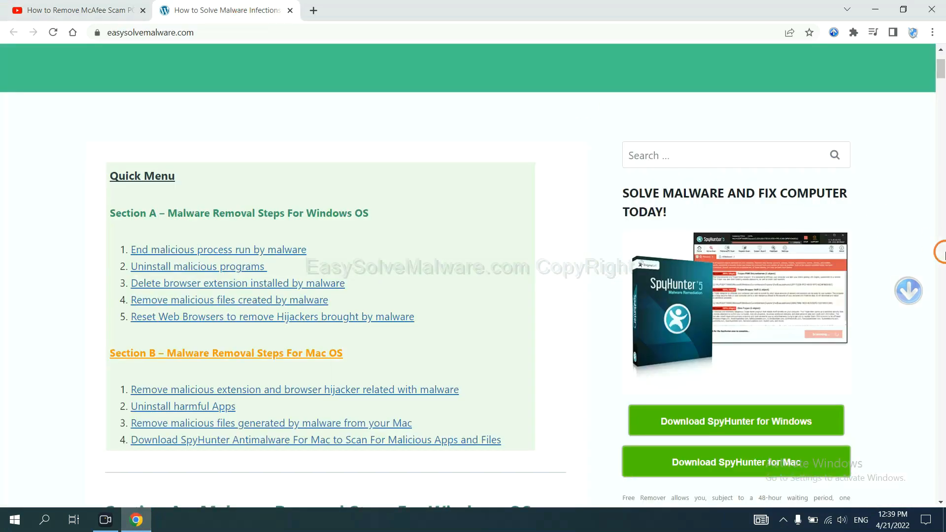
Step: Download the SpyHunter for Windows installer and launch it from Chrome's download bar
scroll(down, 3)
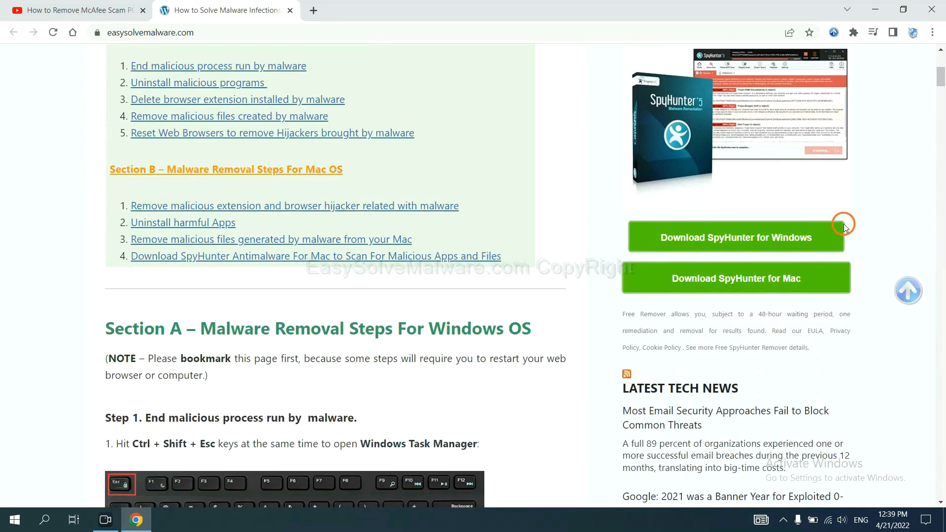
click(736, 237)
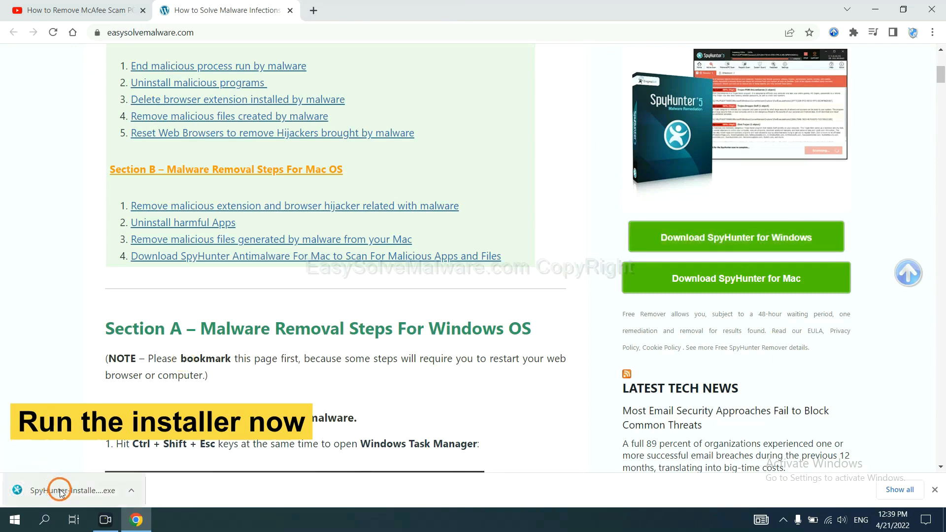
click(59, 491)
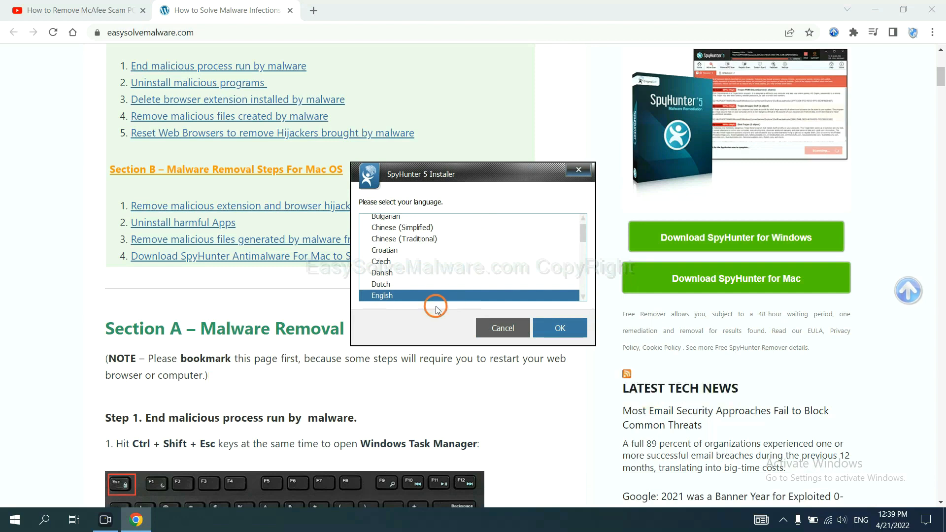
Step: Confirm English and continue so SpyHunter 5 installs and opens its welcome screen
click(560, 329)
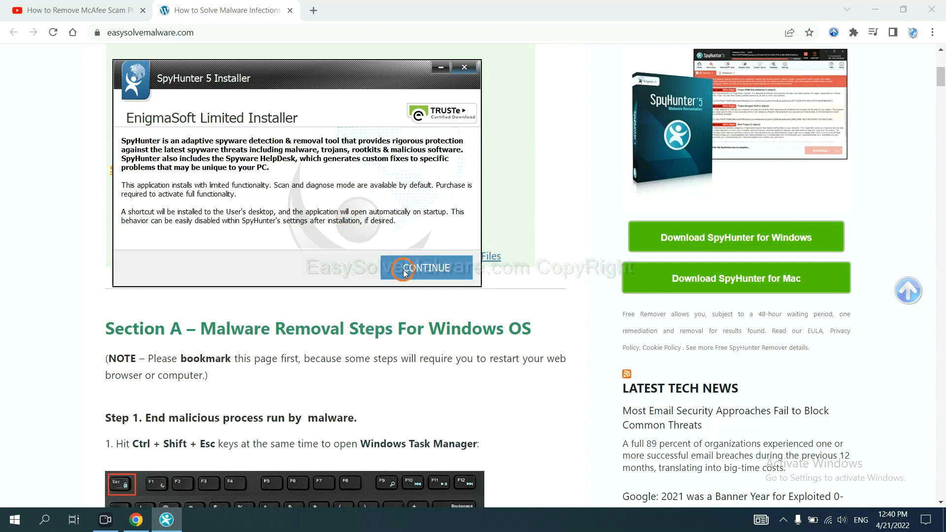
click(406, 268)
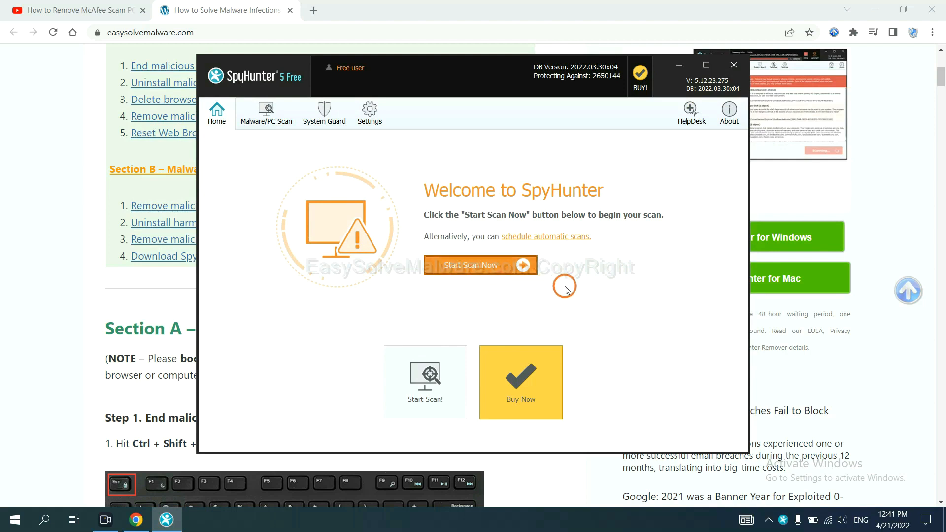
Step: Start the first SpyHunter scan of the computer for malware
click(480, 265)
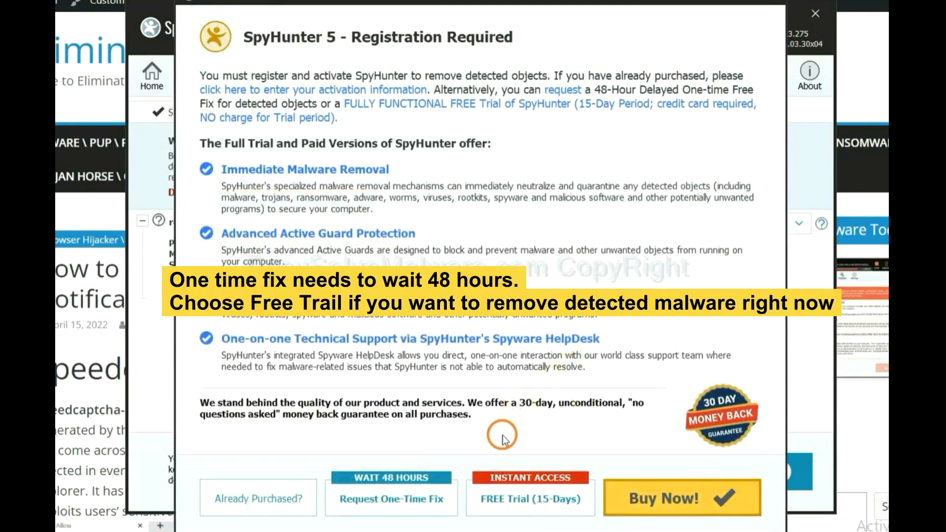
mouse_move(519, 440)
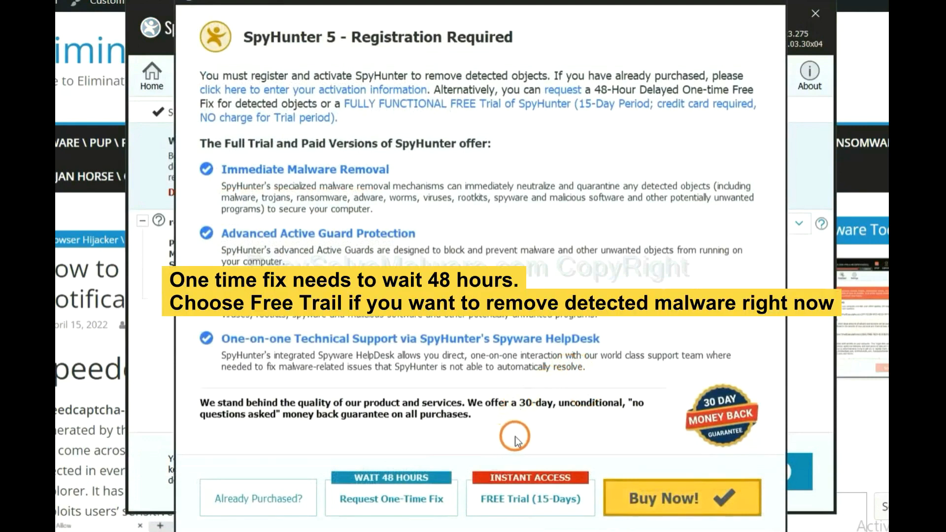
mouse_move(405, 501)
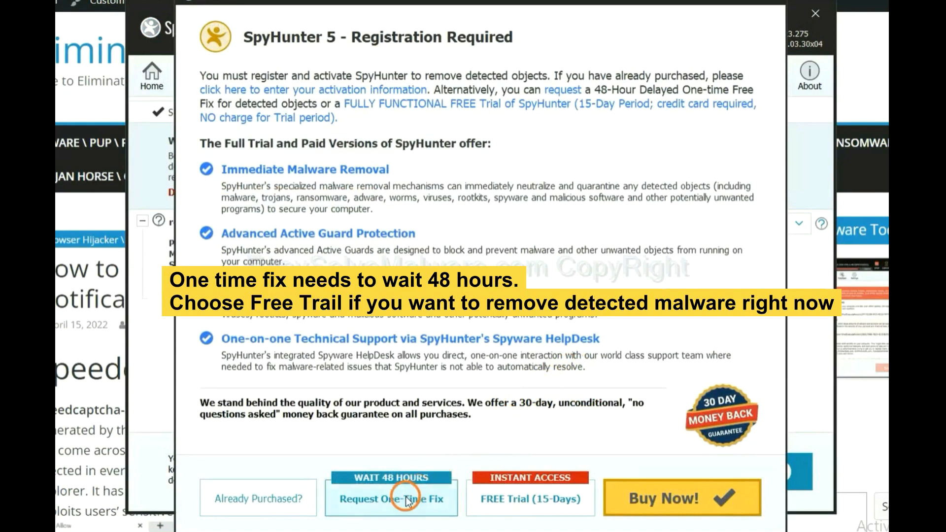
mouse_move(521, 506)
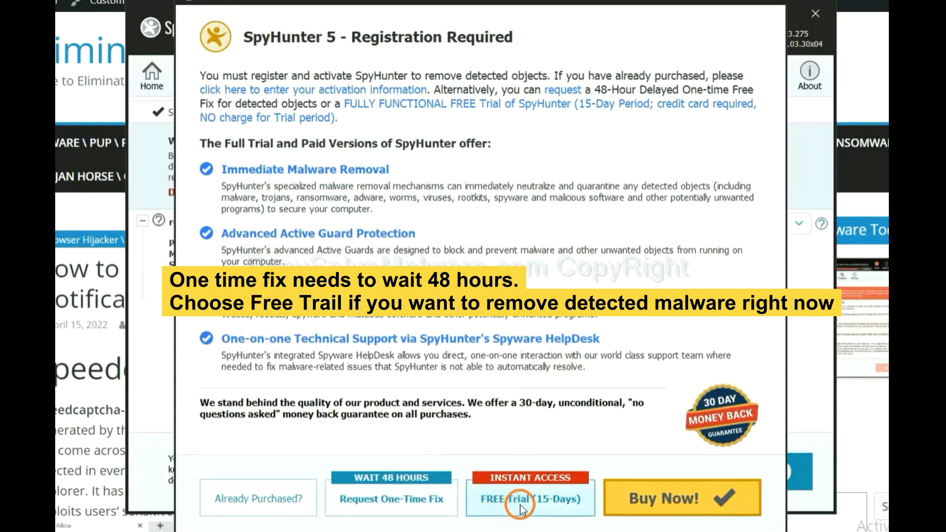
mouse_move(529, 507)
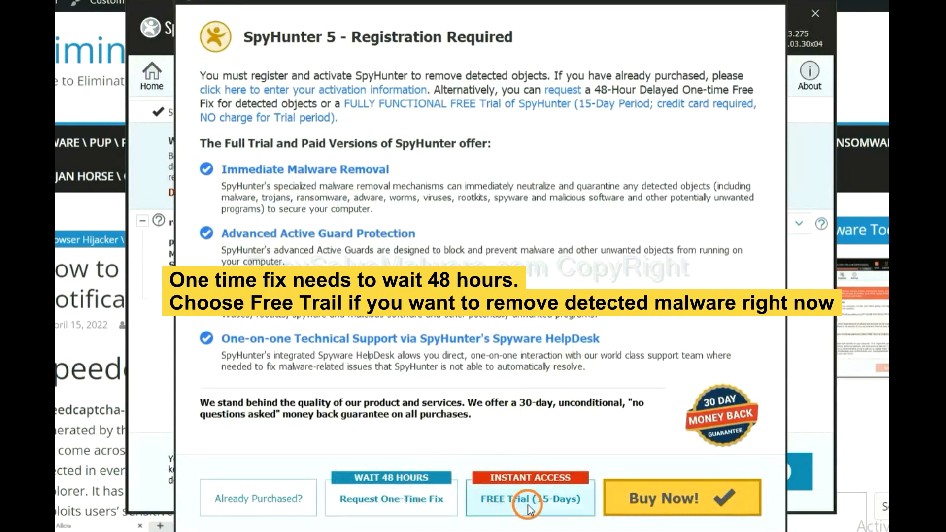
mouse_move(496, 504)
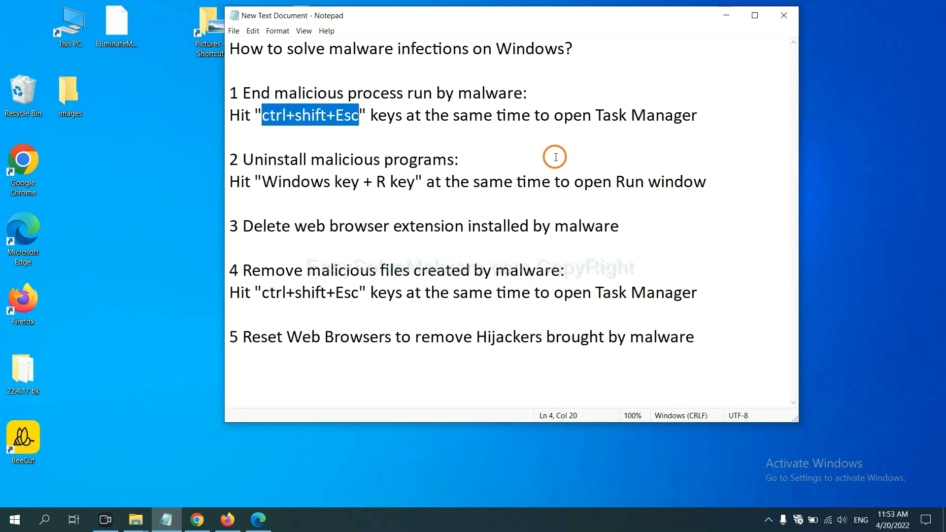
click(338, 116)
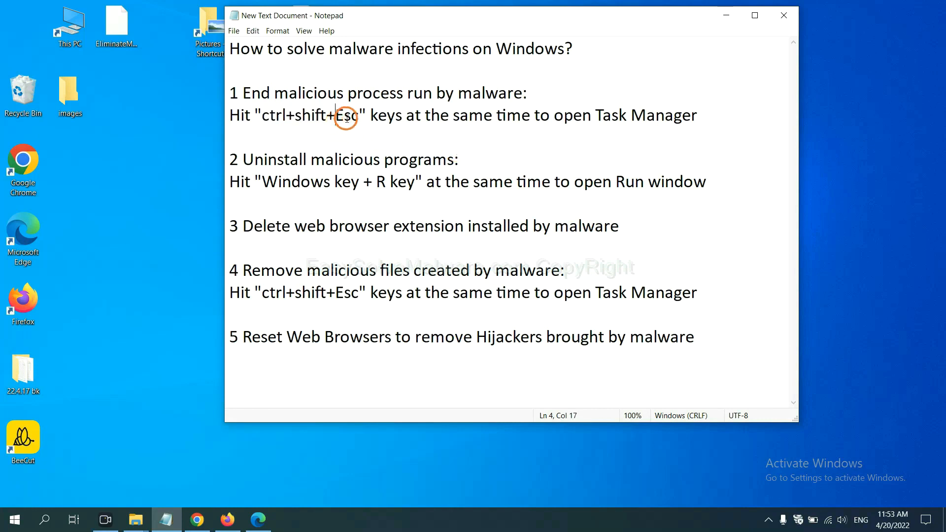
drag(259, 115, 359, 115)
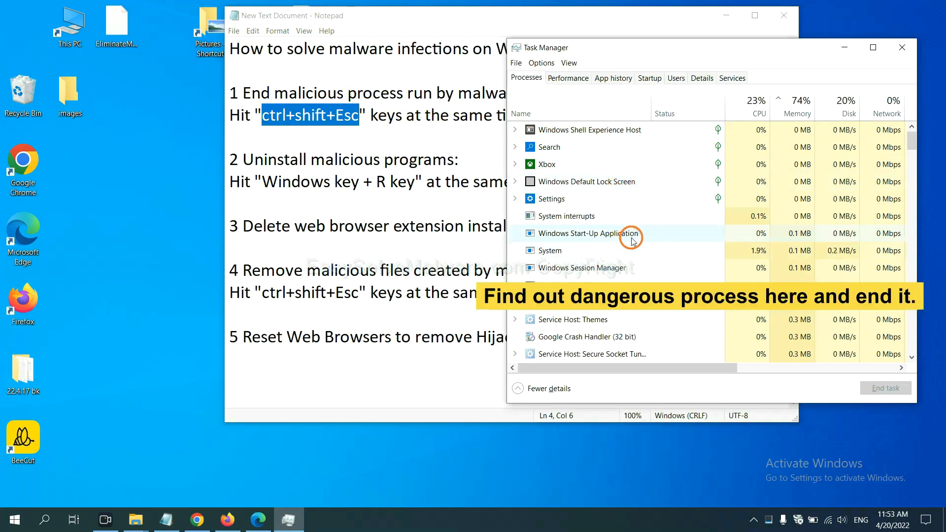
mouse_move(631, 248)
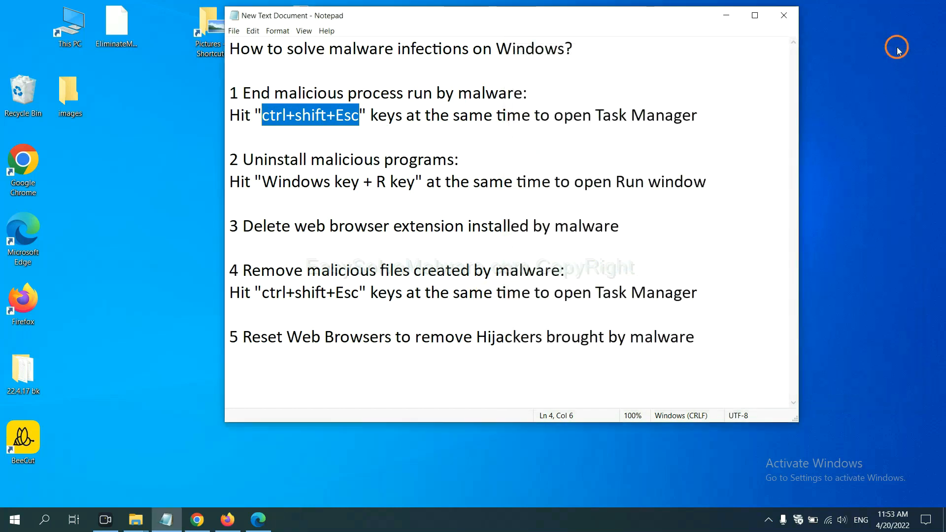
Step: Review step 2 of the notes, highlighting the Run window shortcut
click(431, 182)
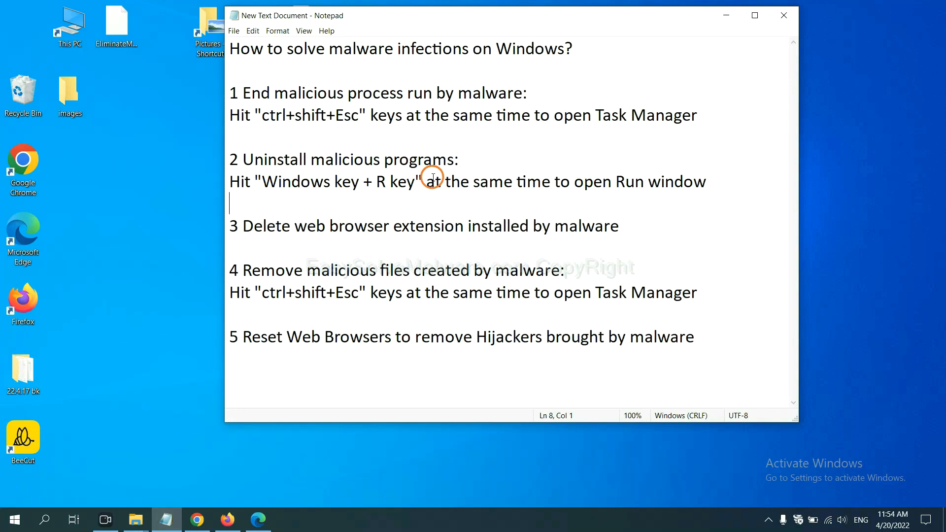
double_click(291, 181)
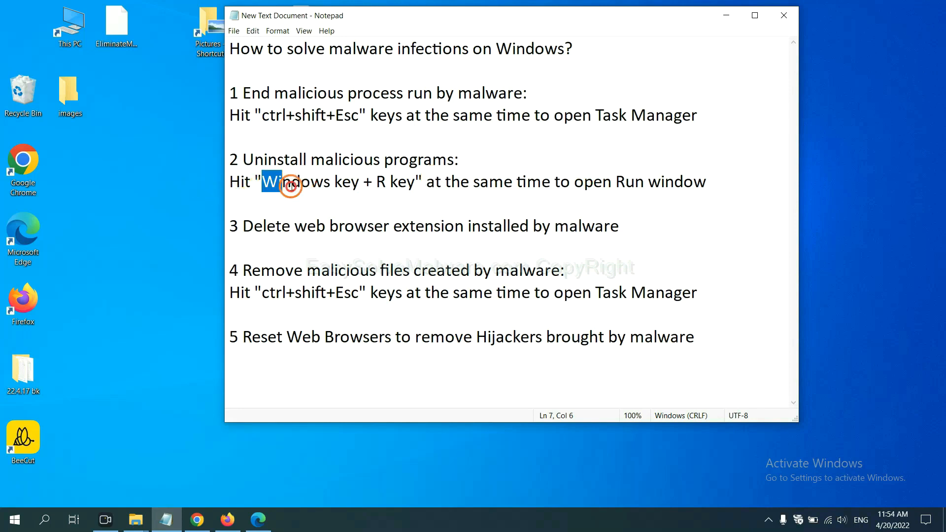
drag(262, 181, 413, 181)
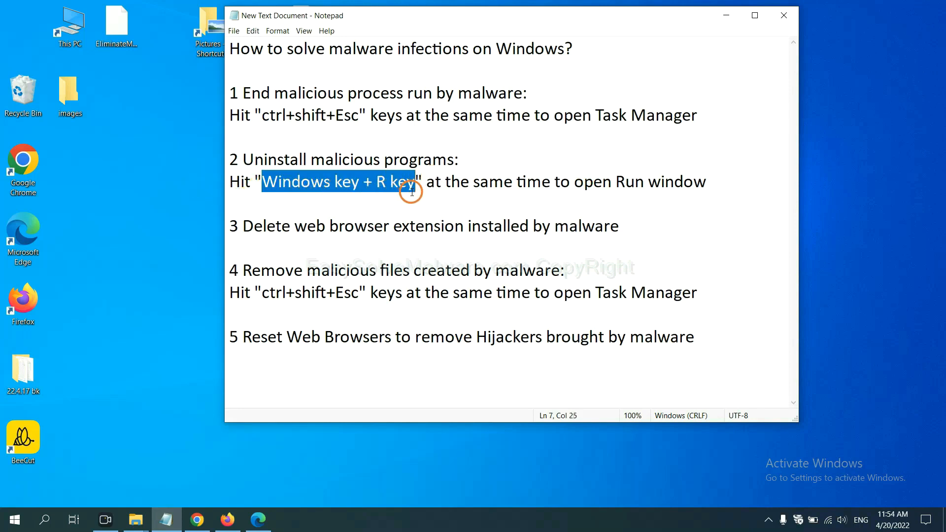
mouse_move(419, 197)
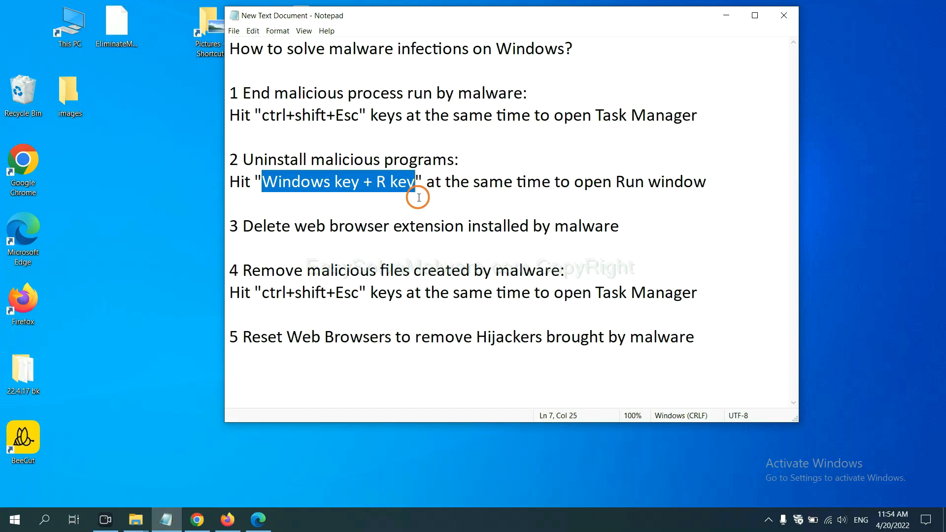
Step: Launch Control Panel through the Run dialog with the 'control panel' command
key(Win+r)
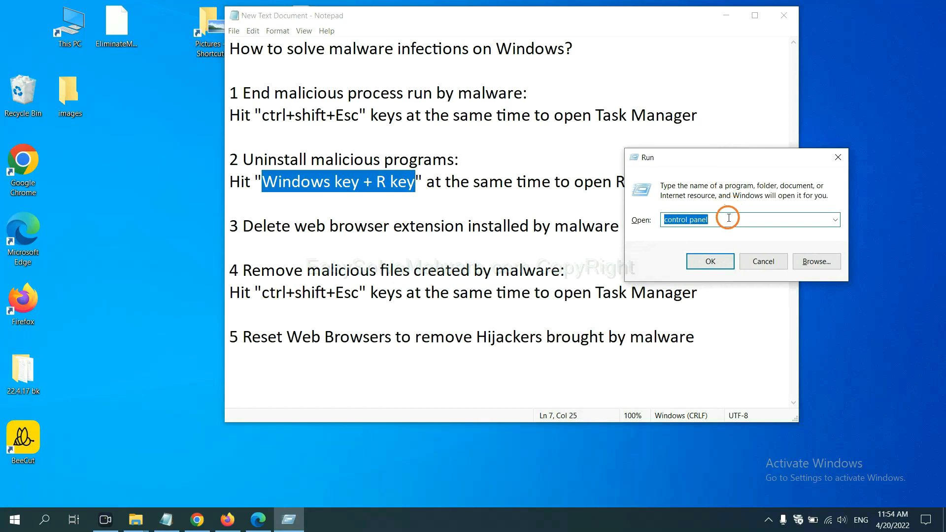
click(728, 221)
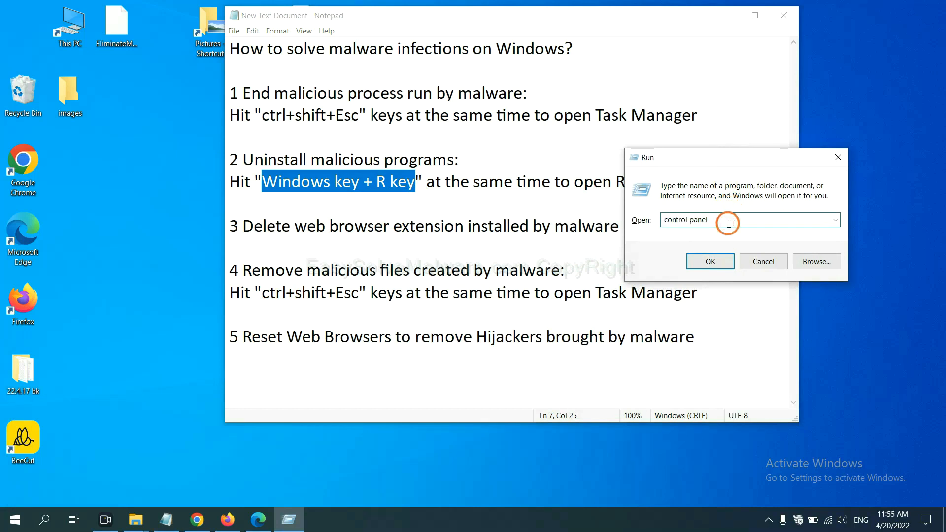
double_click(696, 220)
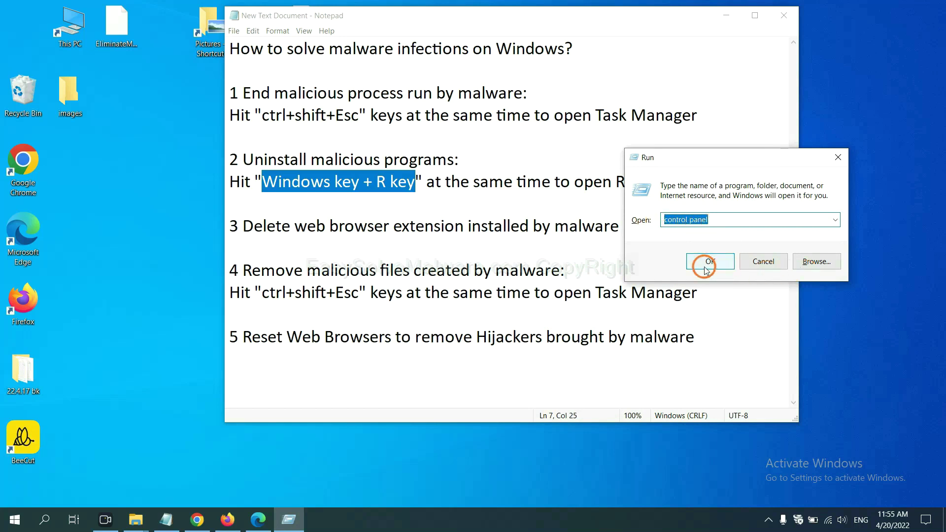
click(709, 261)
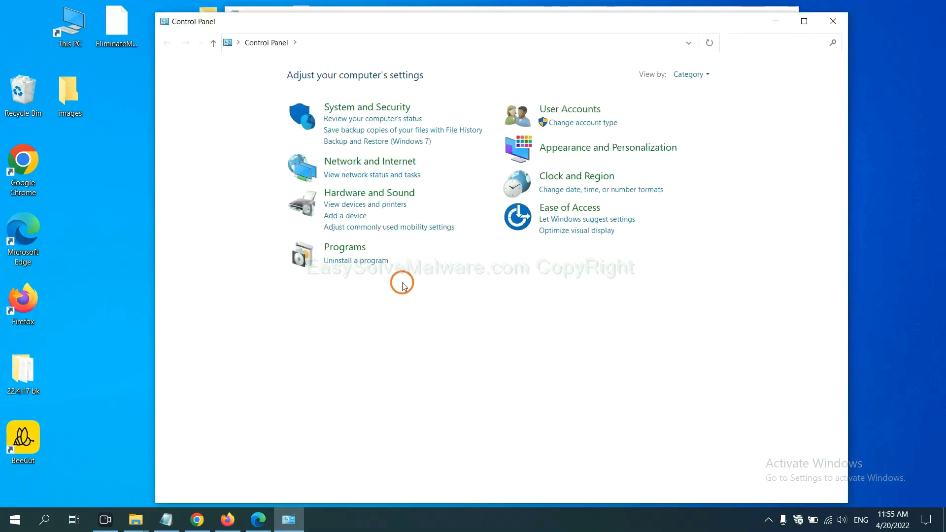
mouse_move(371, 263)
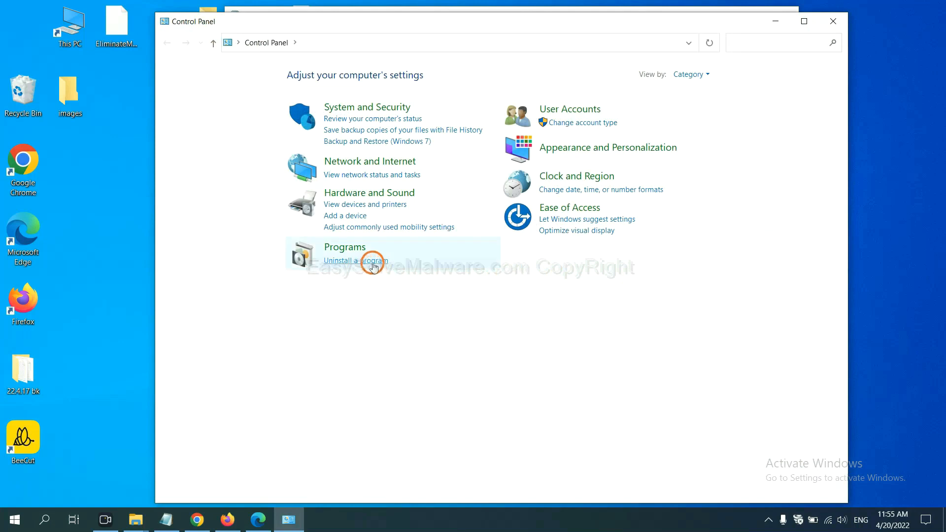
Step: Reach Programs and Features and pick a suspect program from the installed list
click(355, 260)
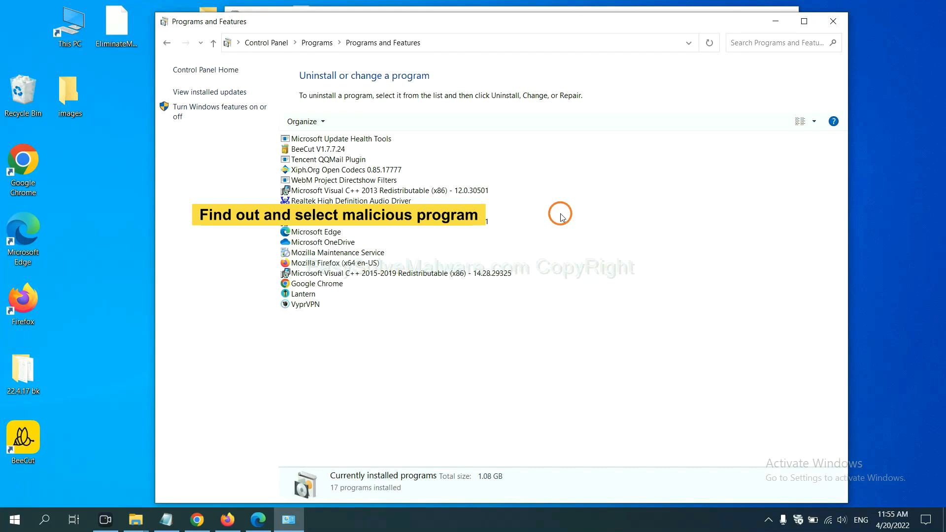
mouse_move(569, 204)
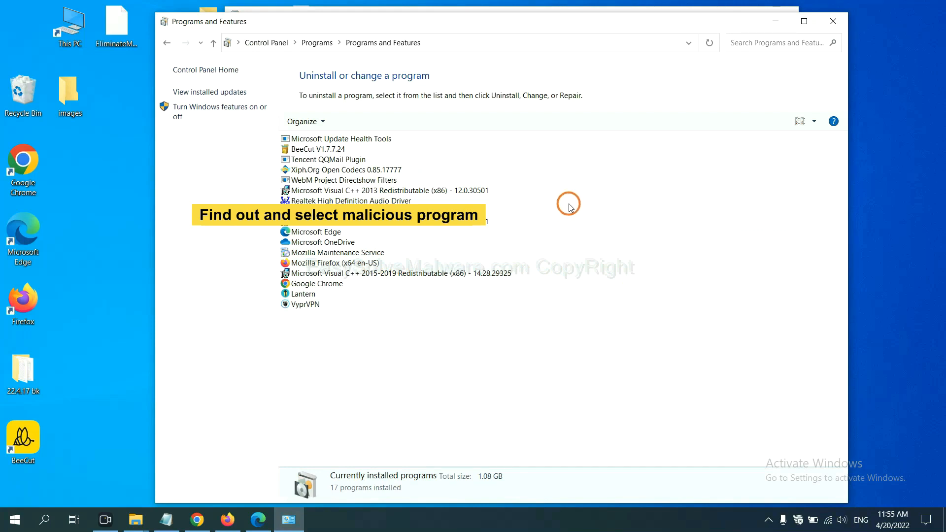
mouse_move(574, 201)
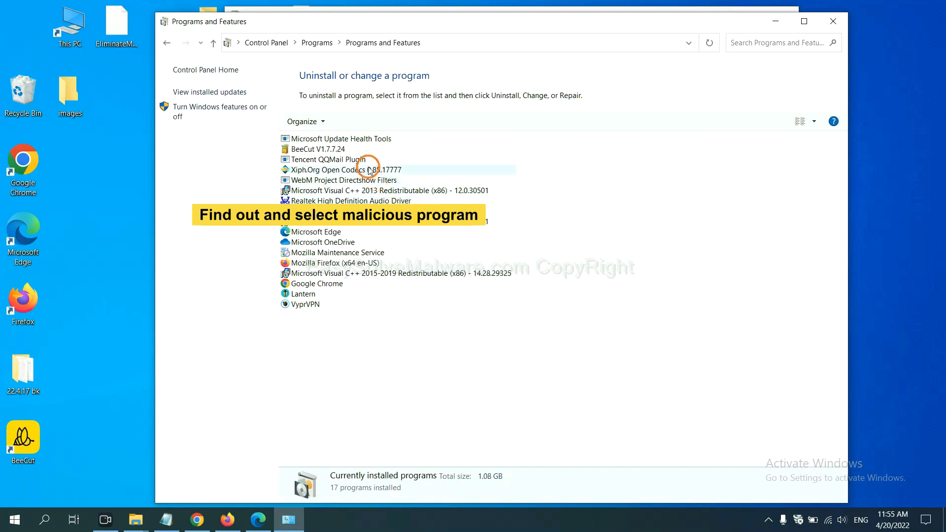
click(341, 170)
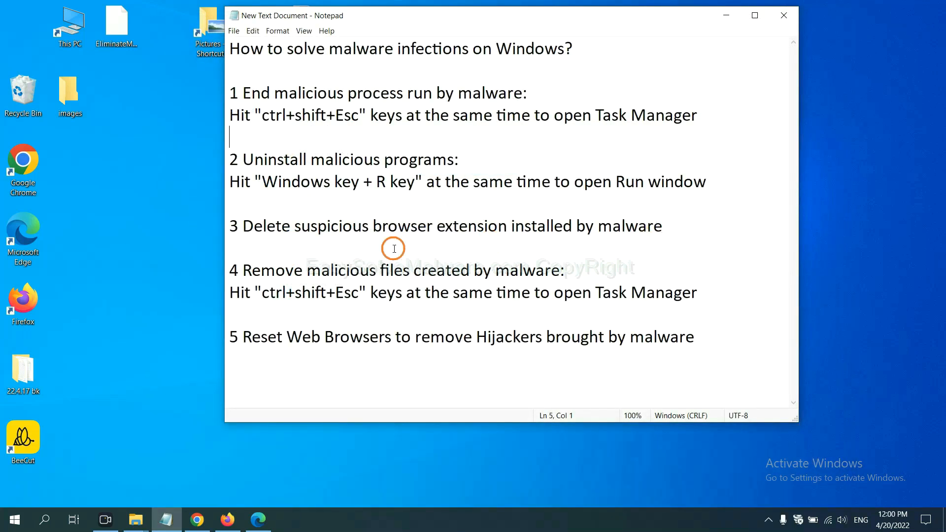
mouse_move(383, 250)
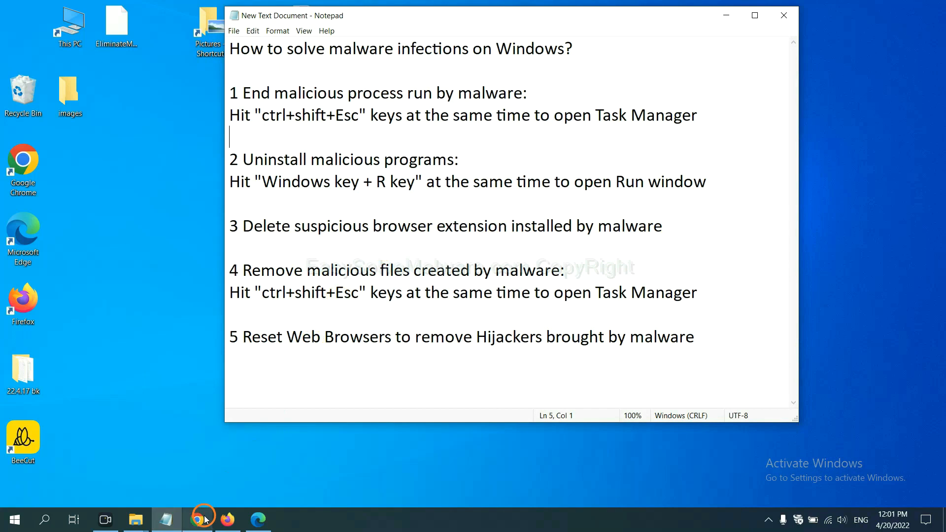
Step: Show Chrome's Extensions page via More tools, listing Scroll To Top
click(197, 519)
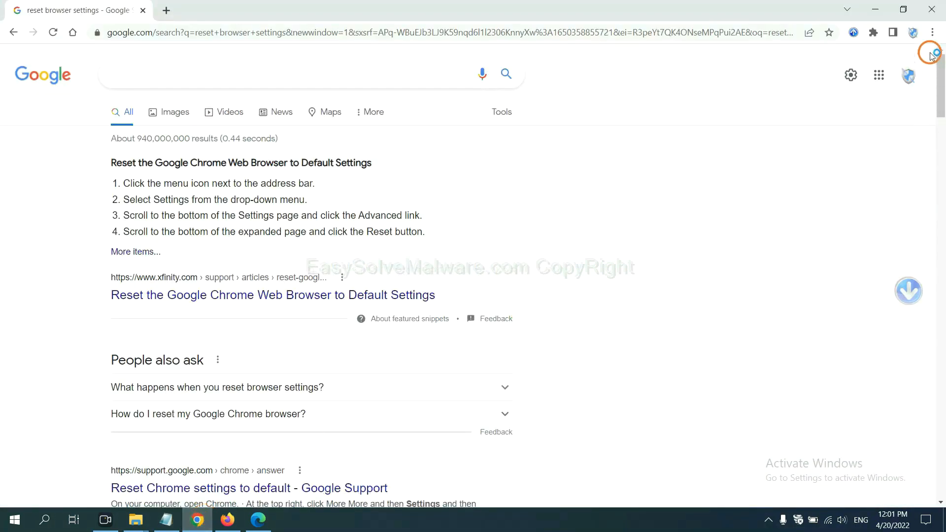
click(933, 32)
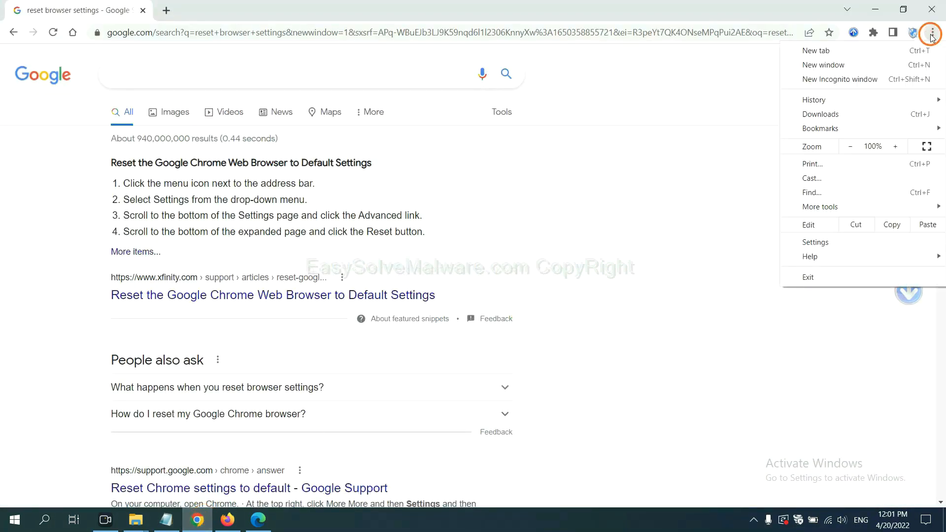
click(820, 207)
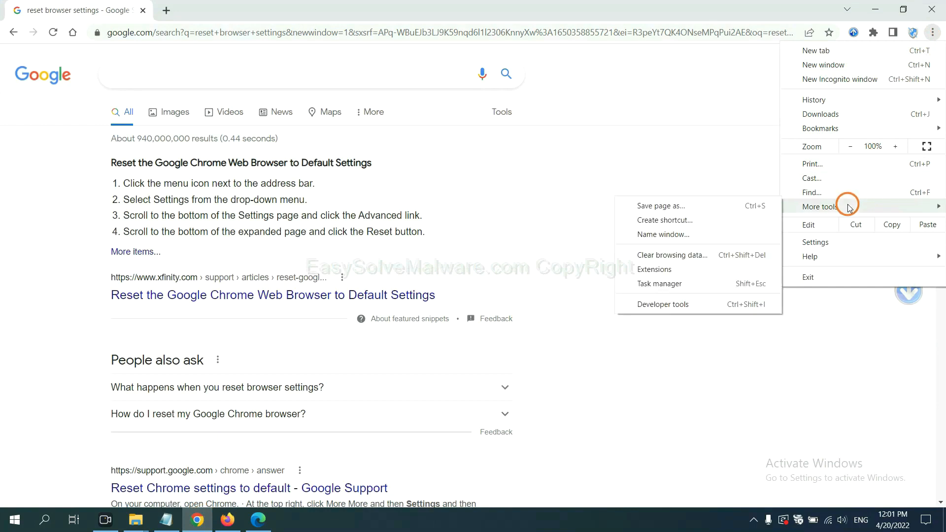
mouse_move(696, 268)
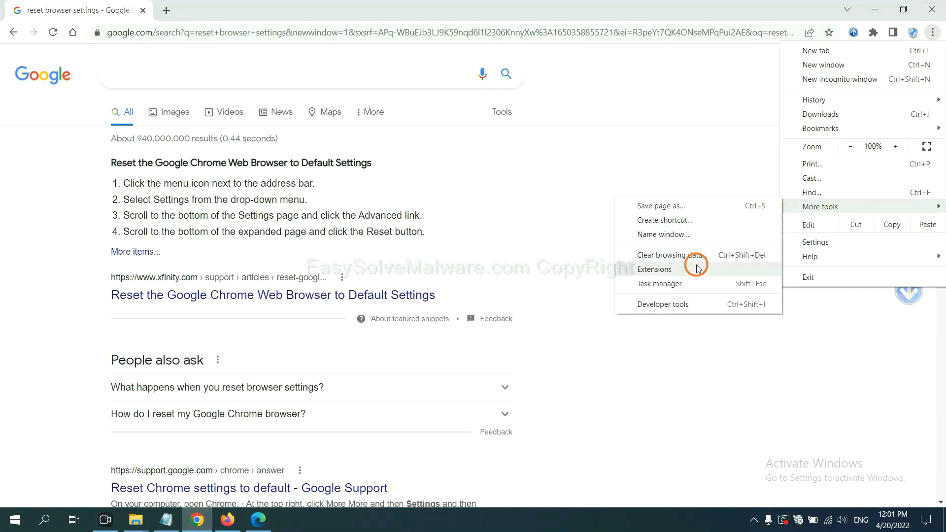
click(654, 269)
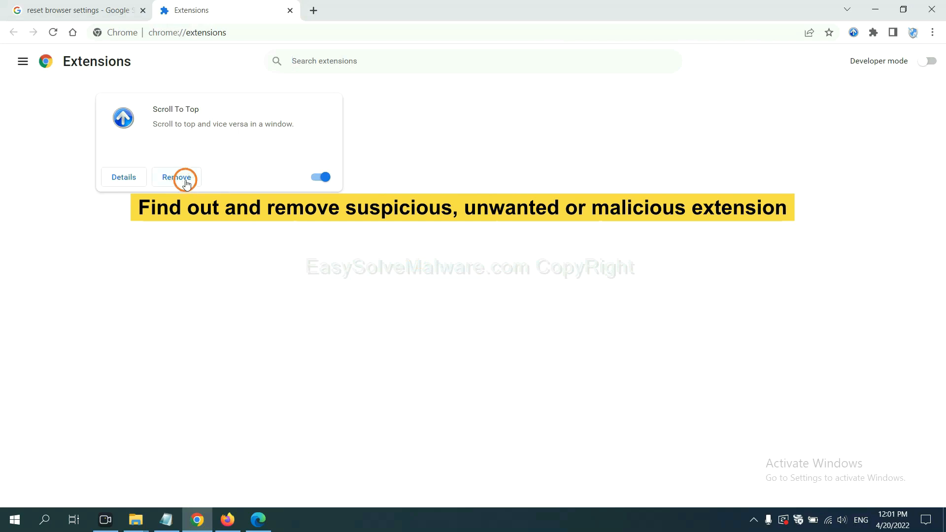
Step: Show Firefox's Add-ons Manager and the options for GIPHY for Firefox
click(226, 521)
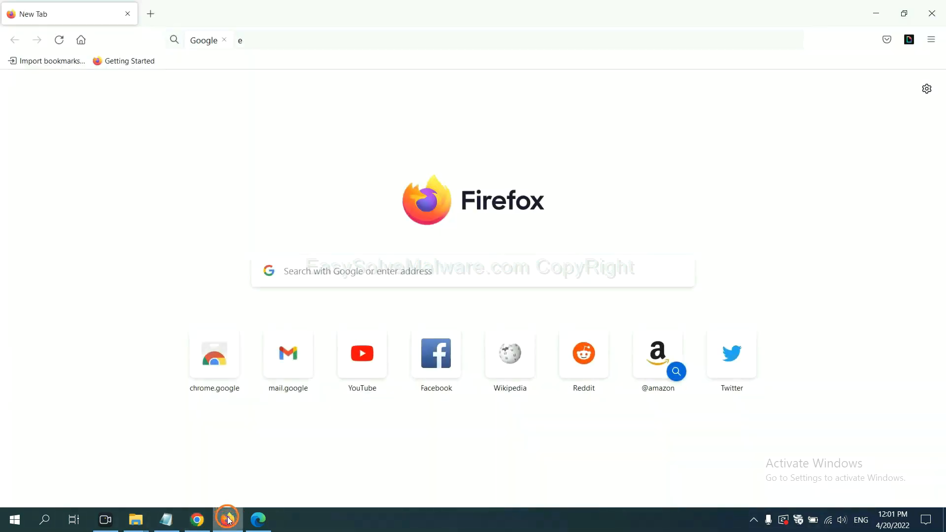
click(930, 39)
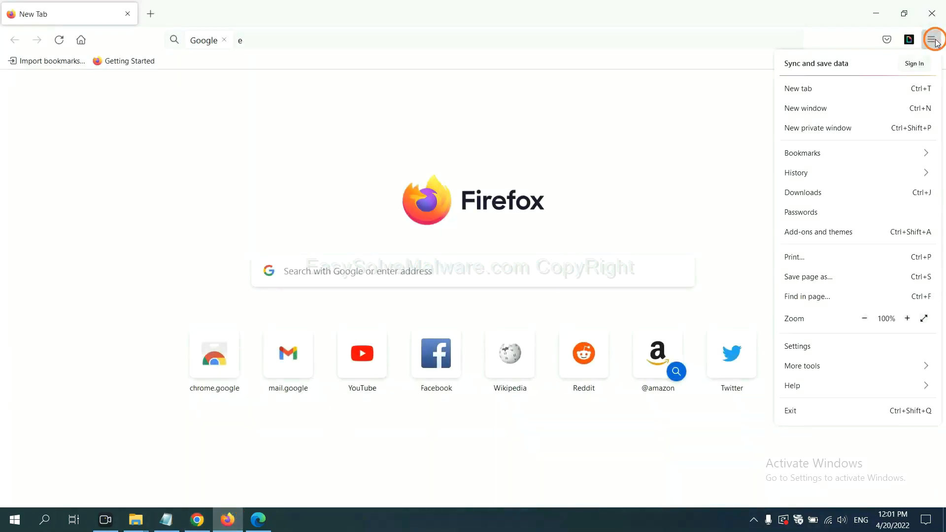
mouse_move(853, 159)
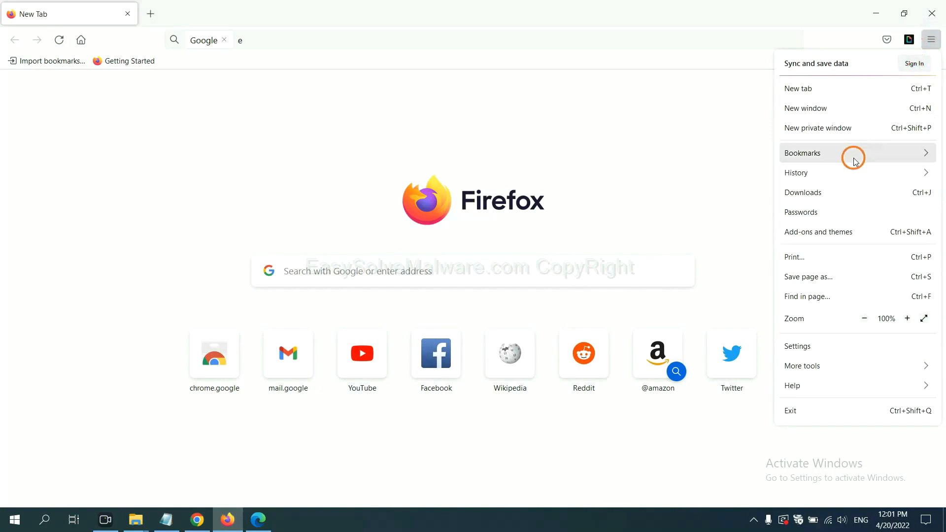
mouse_move(825, 240)
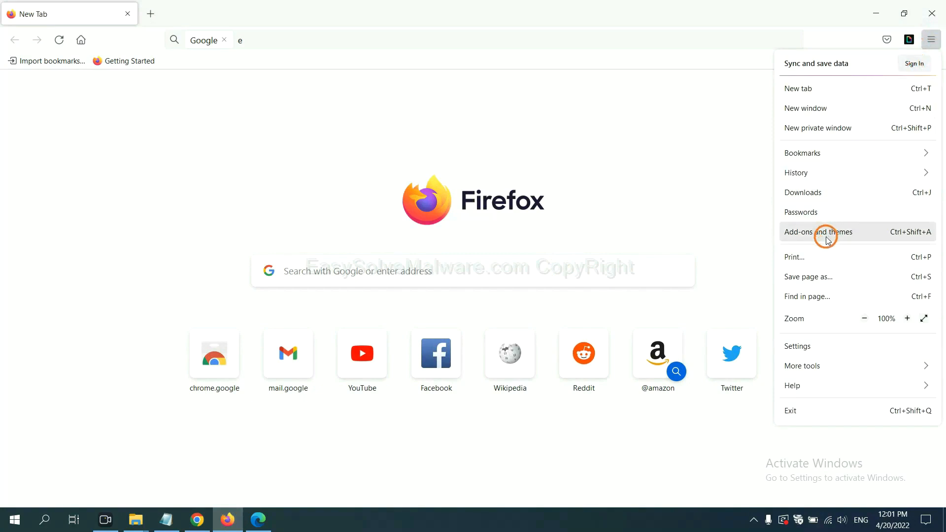
click(827, 232)
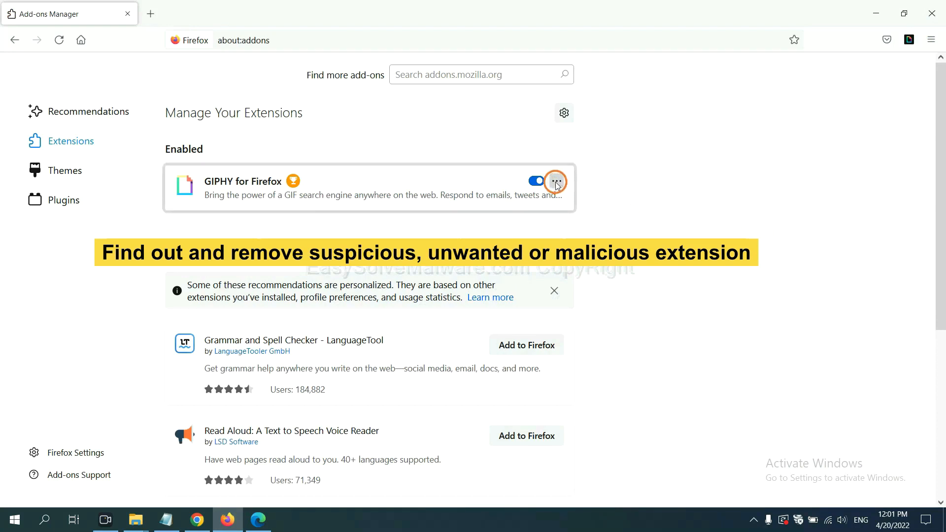
click(557, 182)
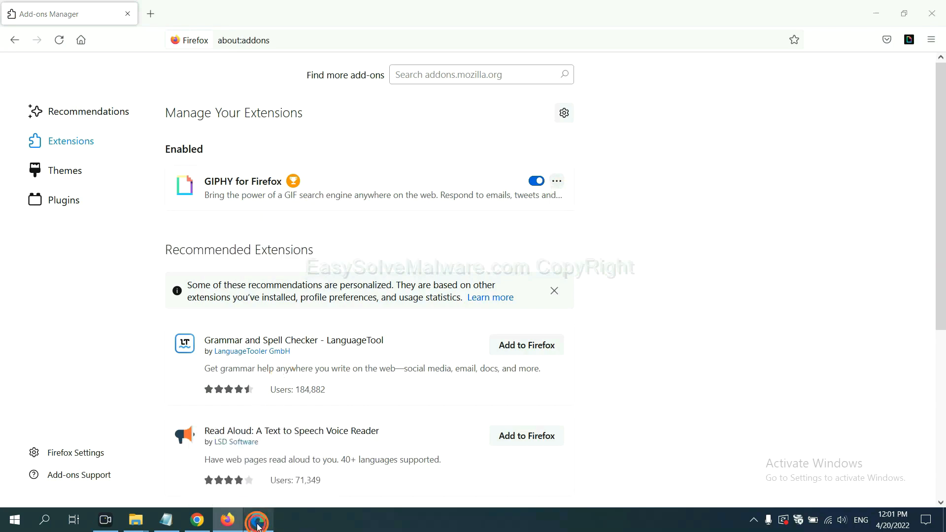
Step: Remove the ArcVpn Free Fast VPN Proxy extension from Edge's Manage extensions page
click(258, 520)
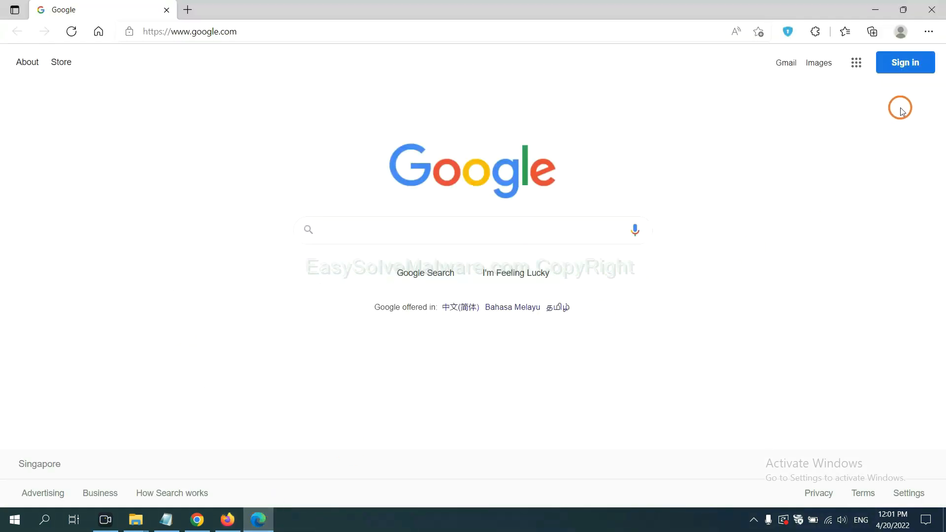
click(928, 30)
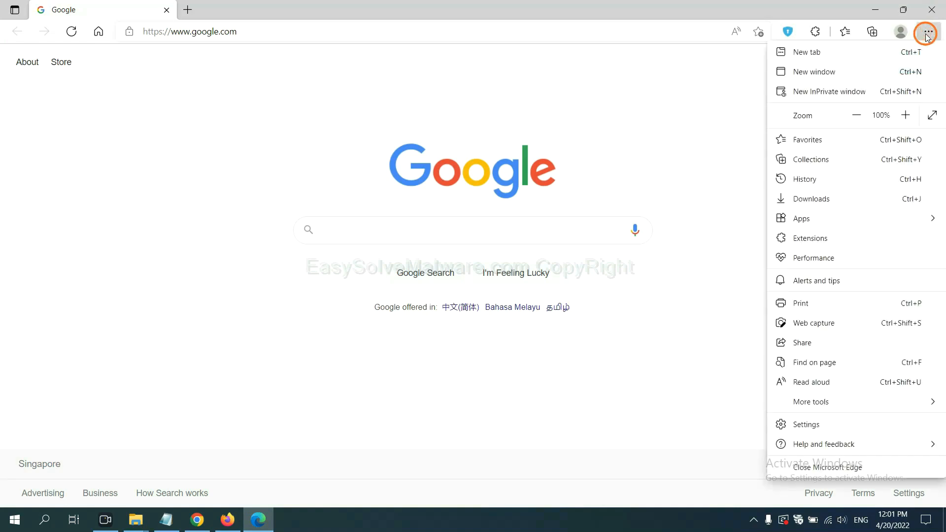
mouse_move(814, 233)
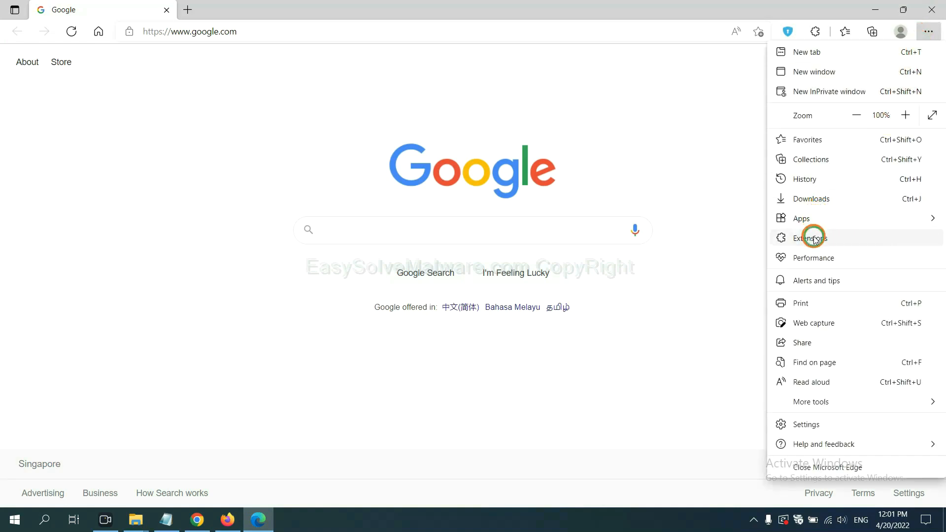
click(810, 237)
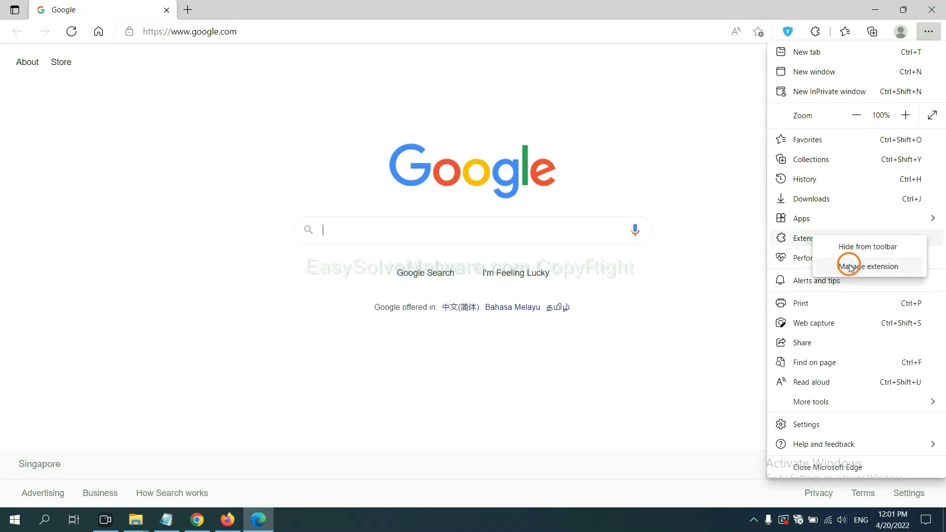
click(870, 266)
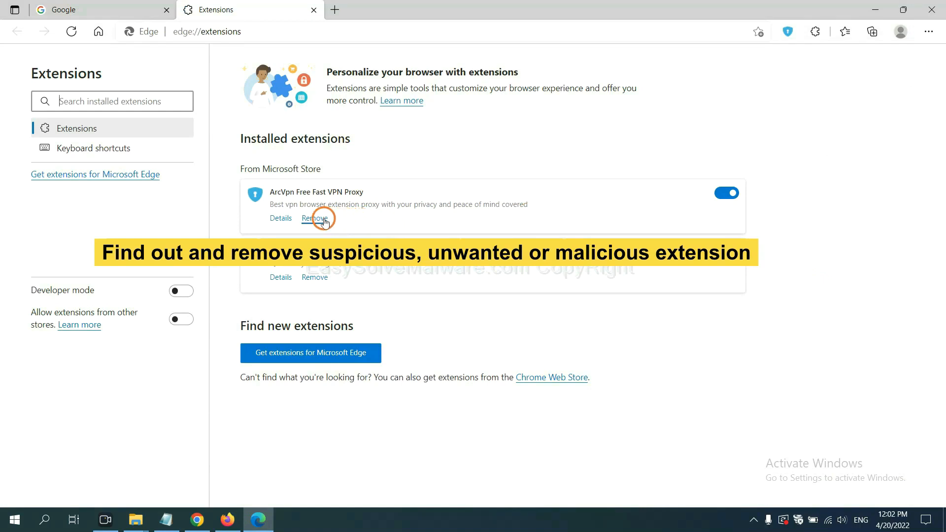
click(314, 217)
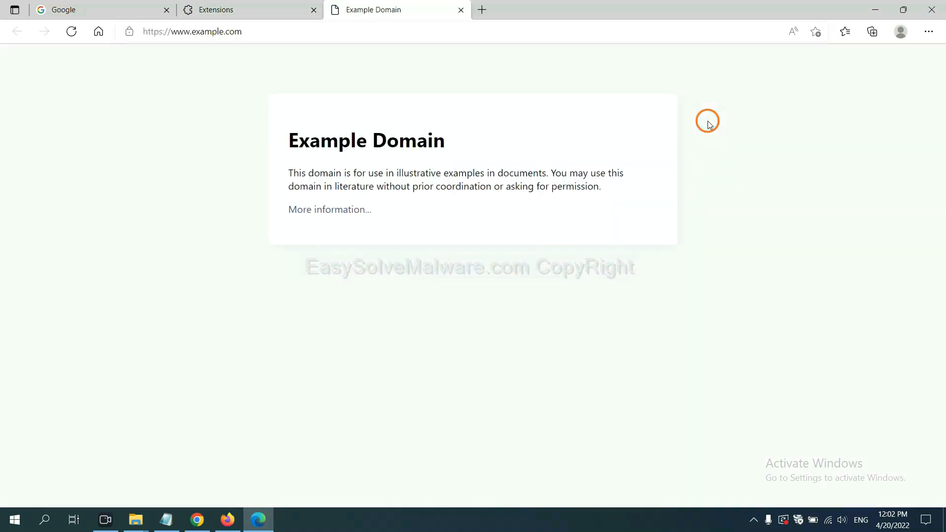
mouse_move(727, 290)
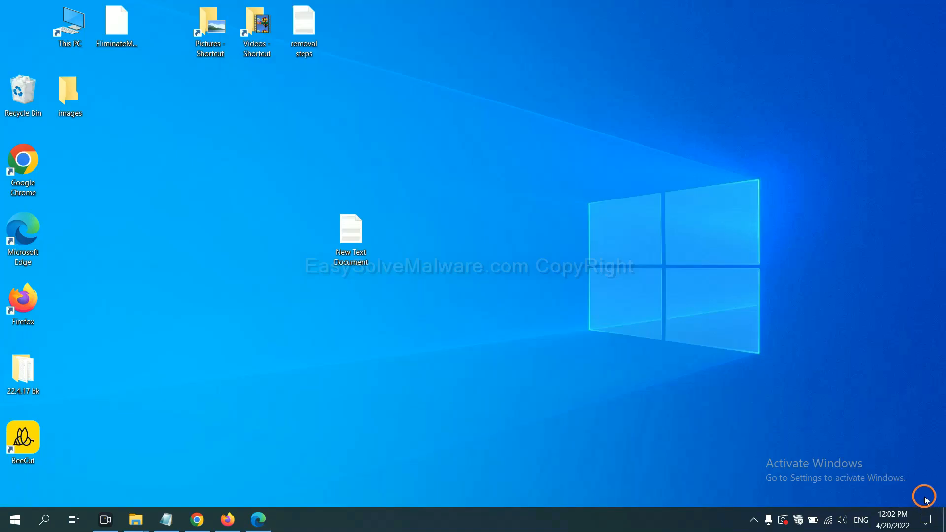
Step: Reopen the desktop notes, review step 4 and bring up the Run dialog for regedit
double_click(351, 229)
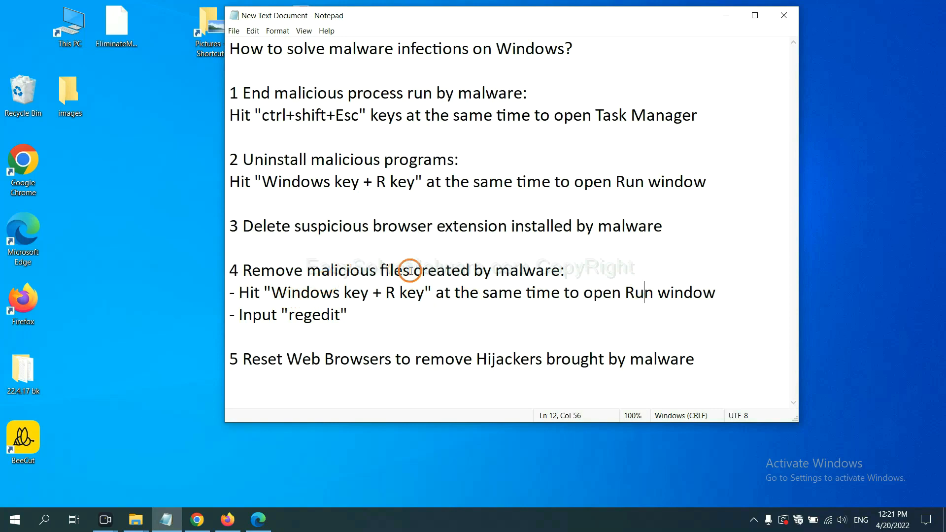
mouse_move(244, 291)
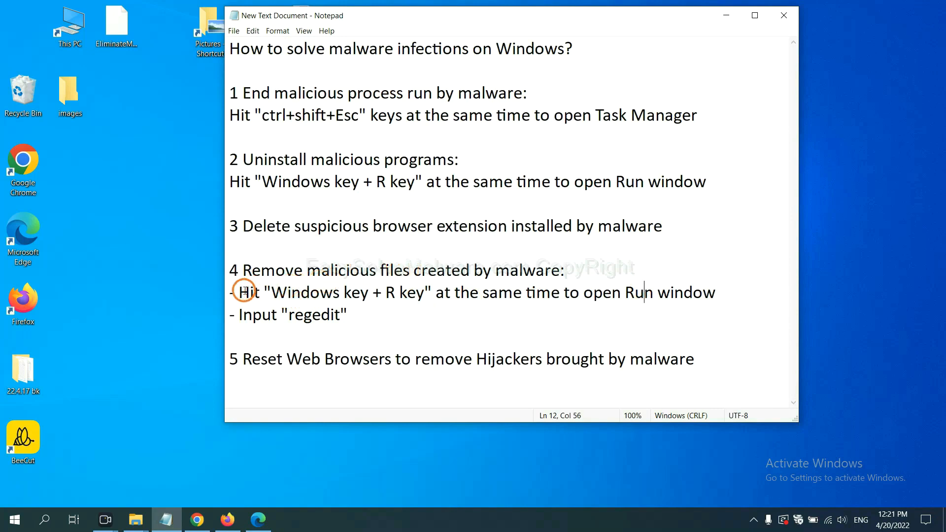
drag(238, 292, 426, 297)
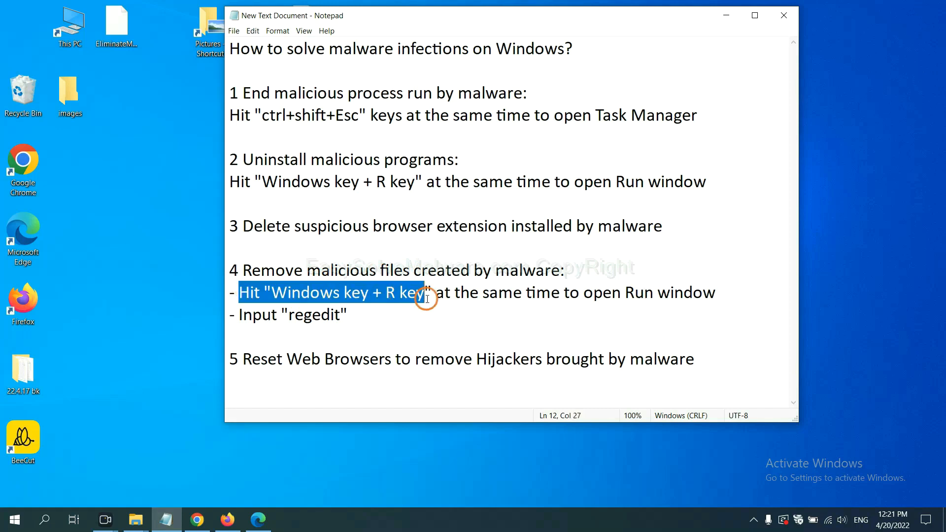
click(550, 300)
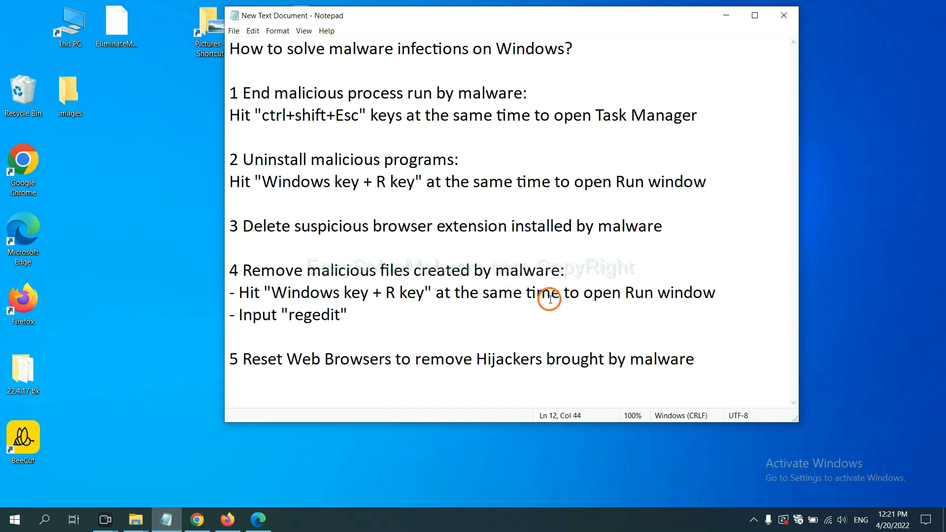
key(Win+r)
text(regedit)
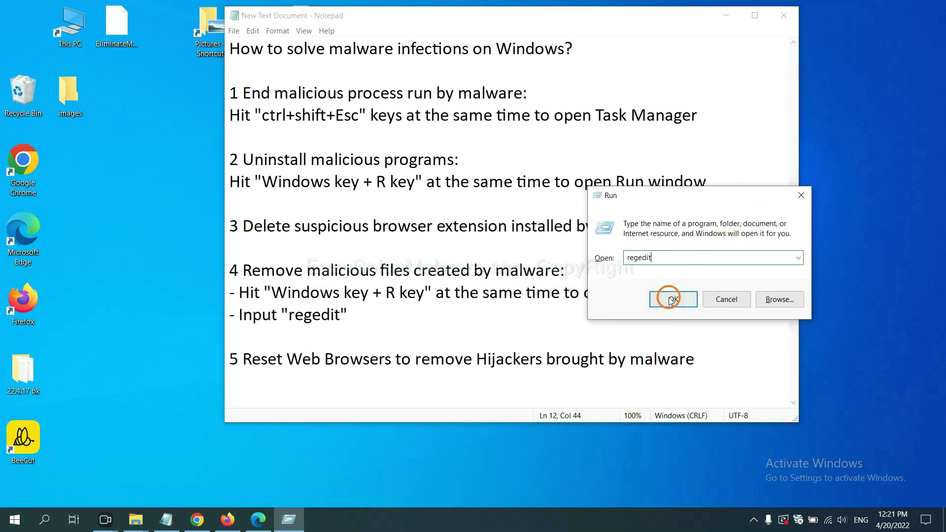
Step: Launch Registry Editor and bring up its Find search from the Edit menu
click(672, 299)
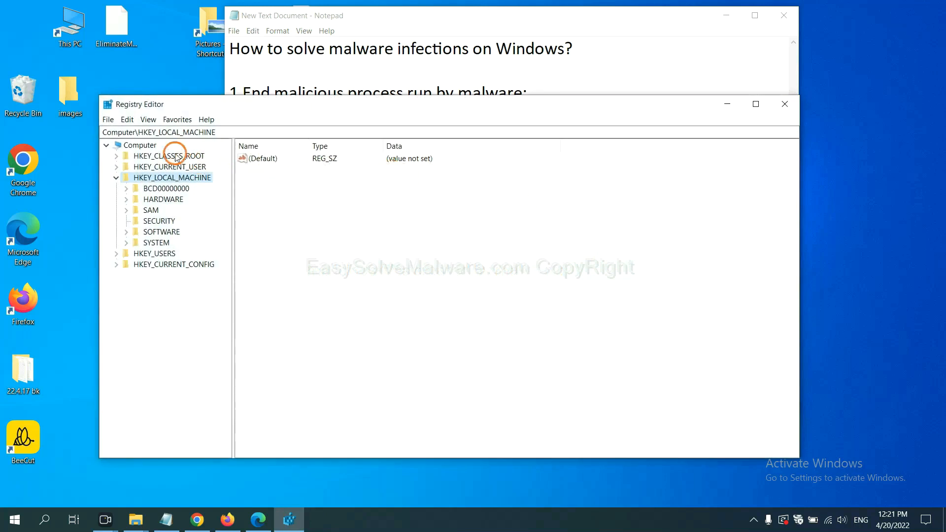
mouse_move(131, 122)
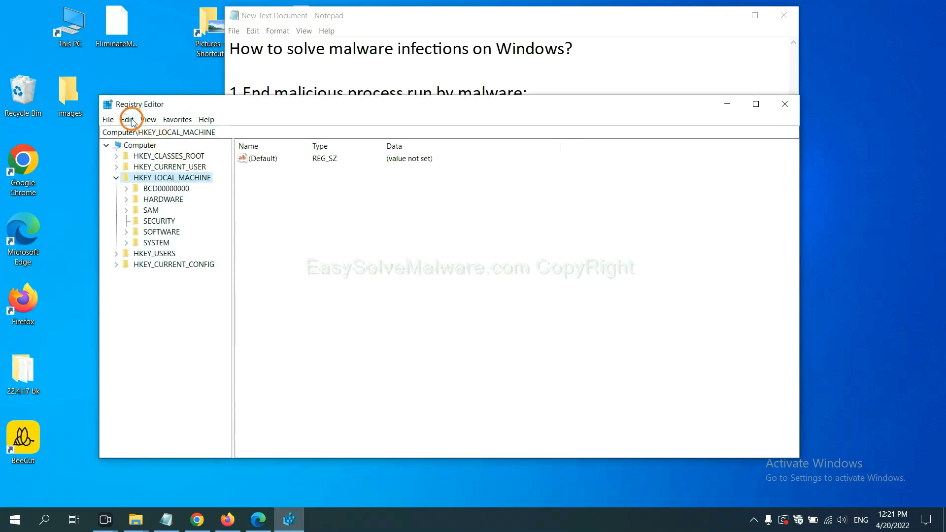
click(127, 119)
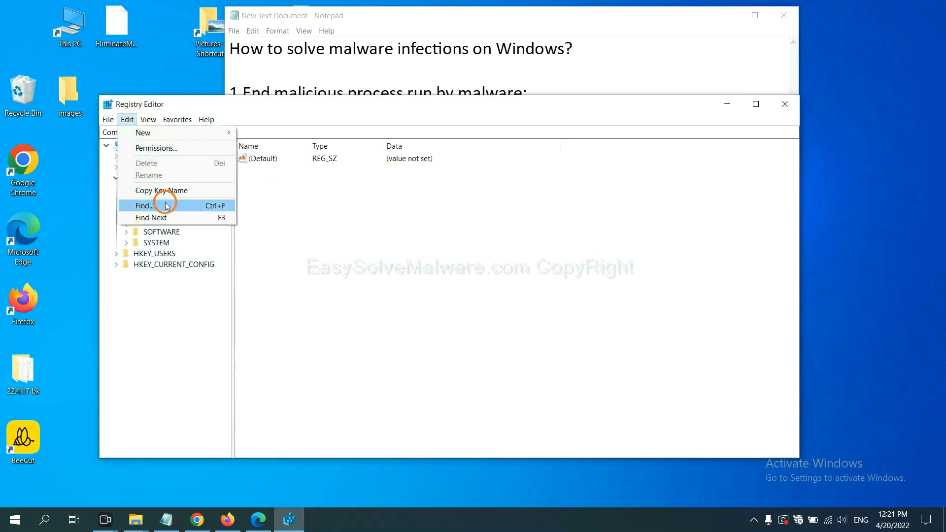
click(166, 205)
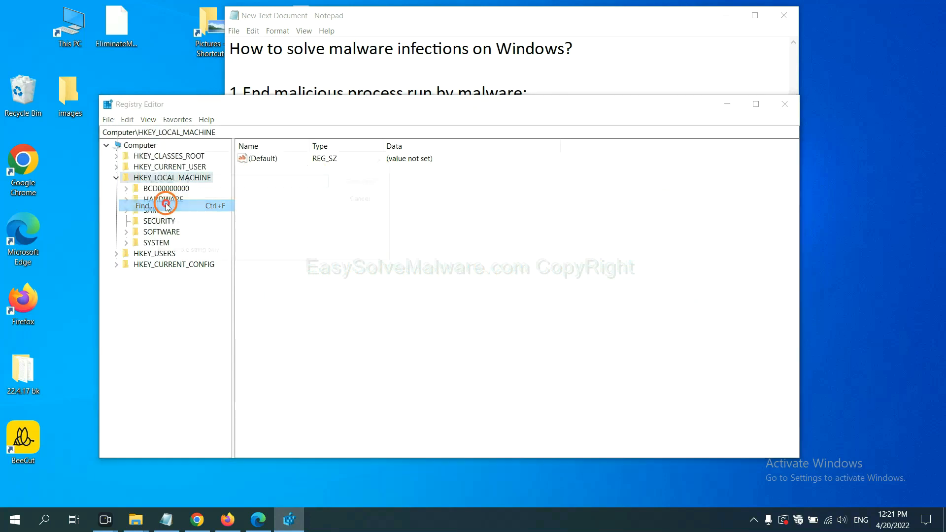
click(165, 205)
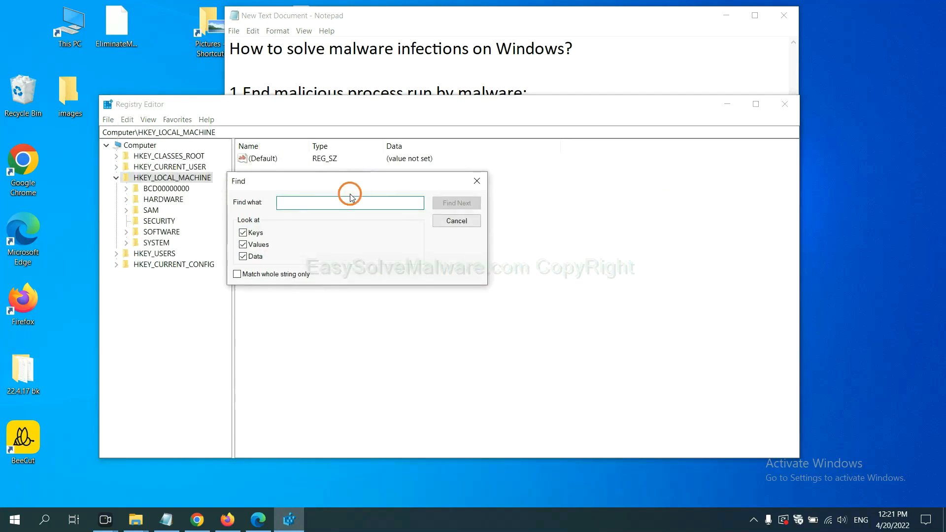
click(341, 203)
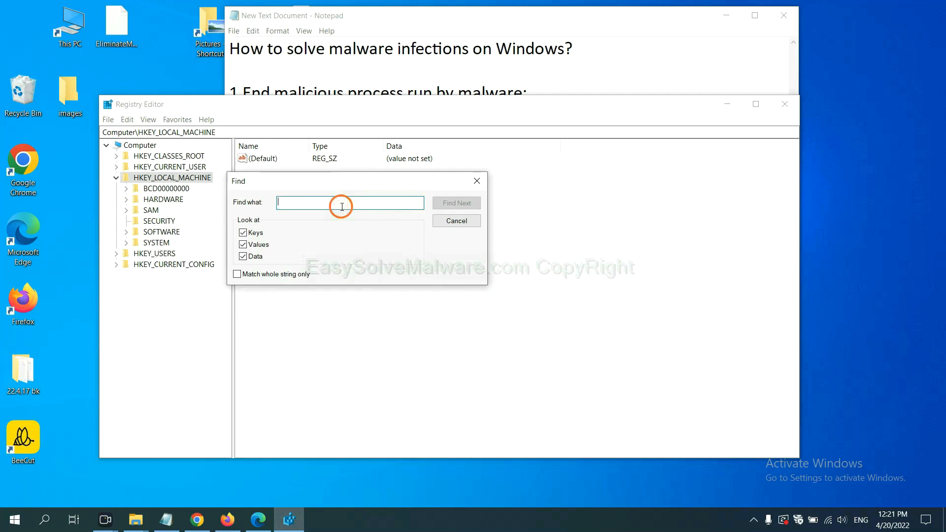
Step: Search the registry for the malware name 'be', landing on a BeeCut.exe match
text(Input the name of malware)
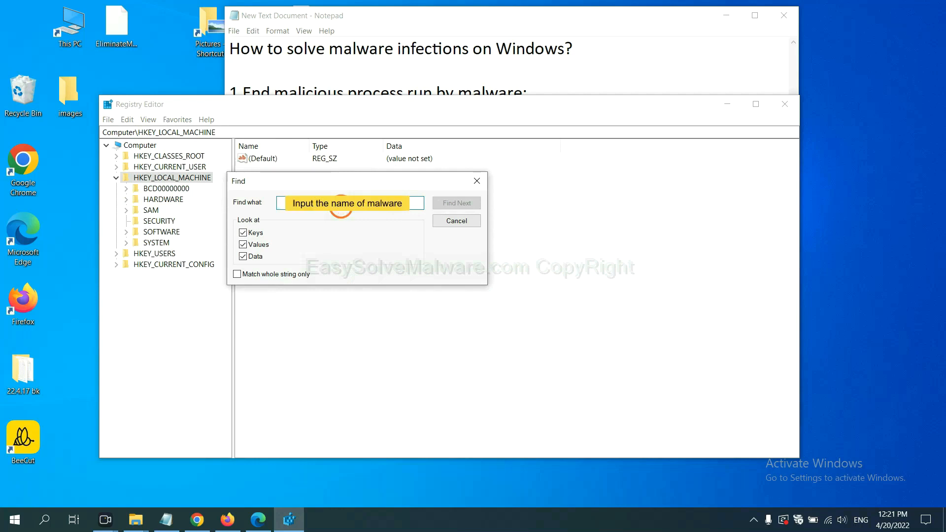
text(be)
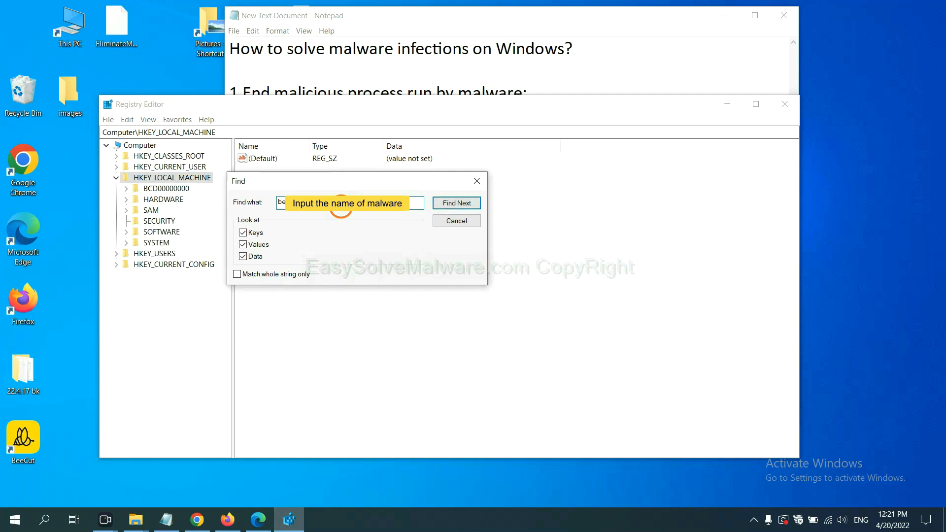
click(457, 203)
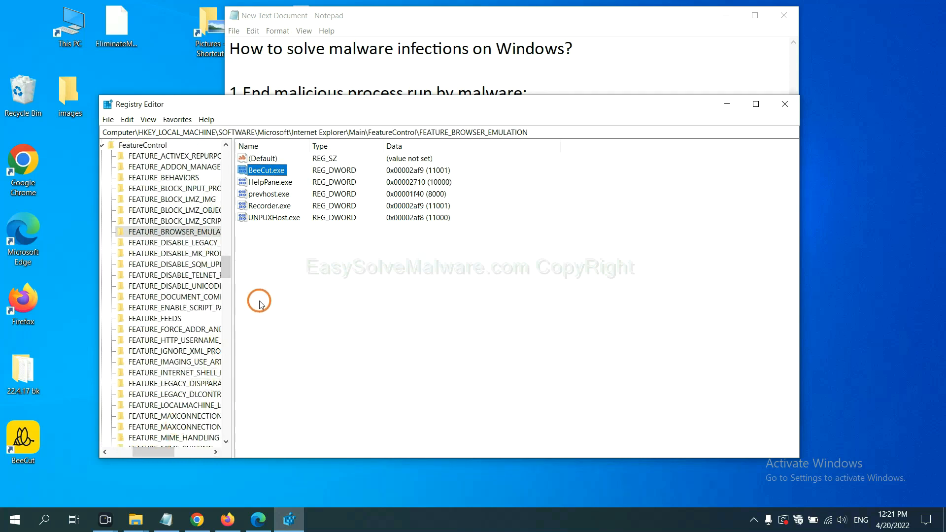
mouse_move(201, 241)
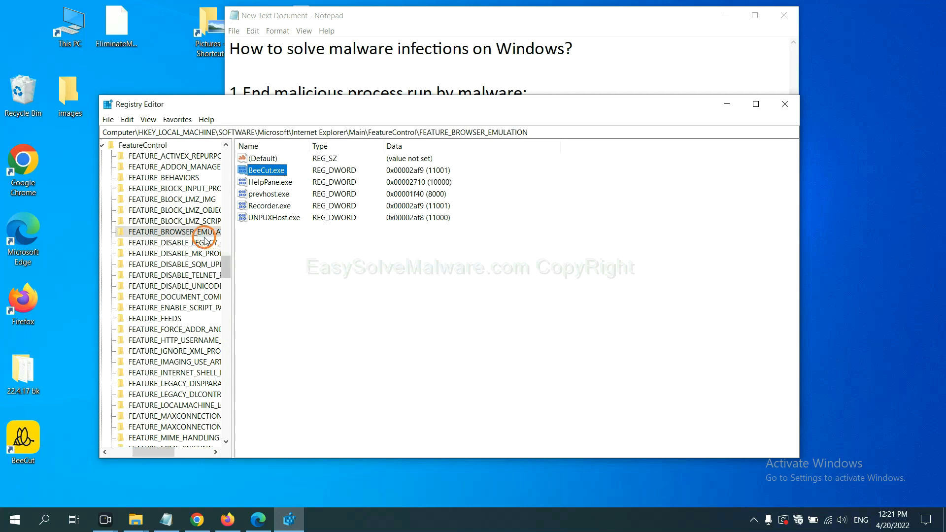
Step: Show the available actions for the FEATURE_BROWSER_EMULATION key holding the BeeCut.exe entry
right_click(192, 231)
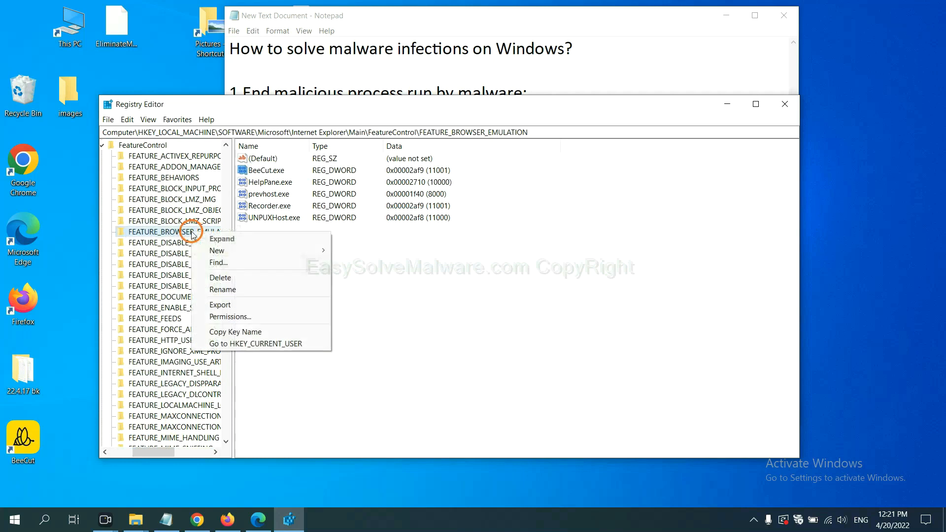
mouse_move(217, 249)
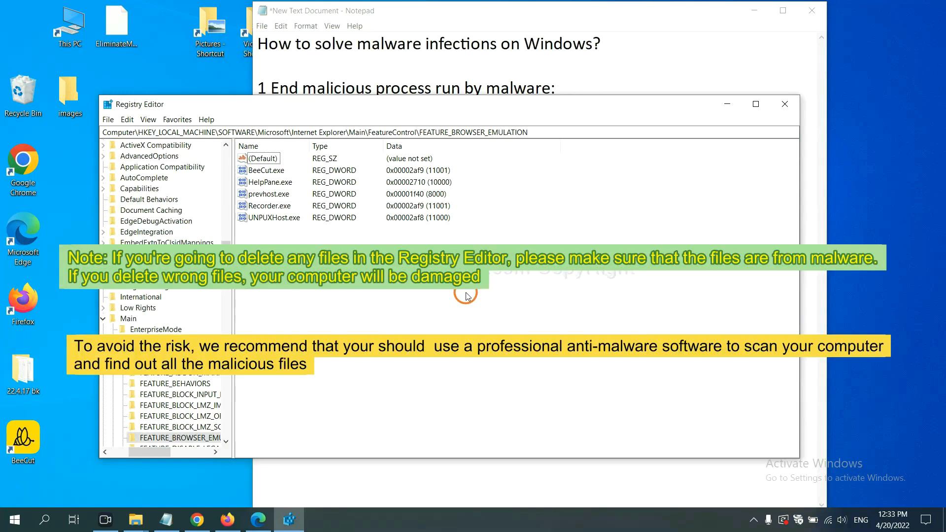
mouse_move(451, 302)
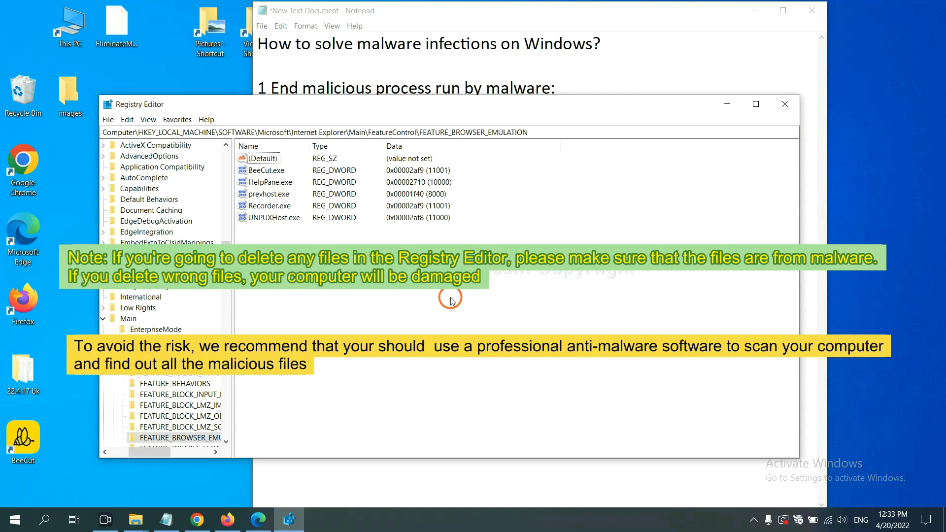
mouse_move(373, 310)
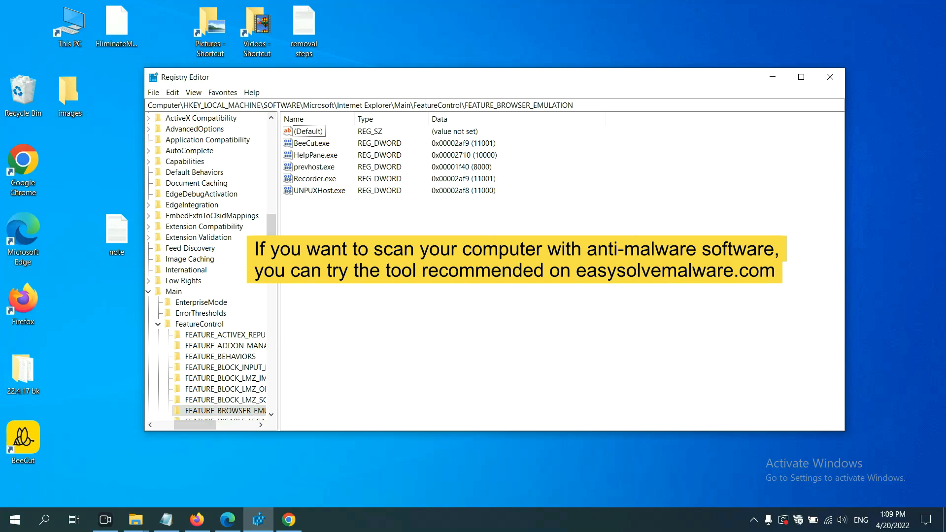
Step: Switch to the EasySolveMalware.com guide in Chrome and scroll to its Quick Menu and SpyHunter download buttons
click(287, 519)
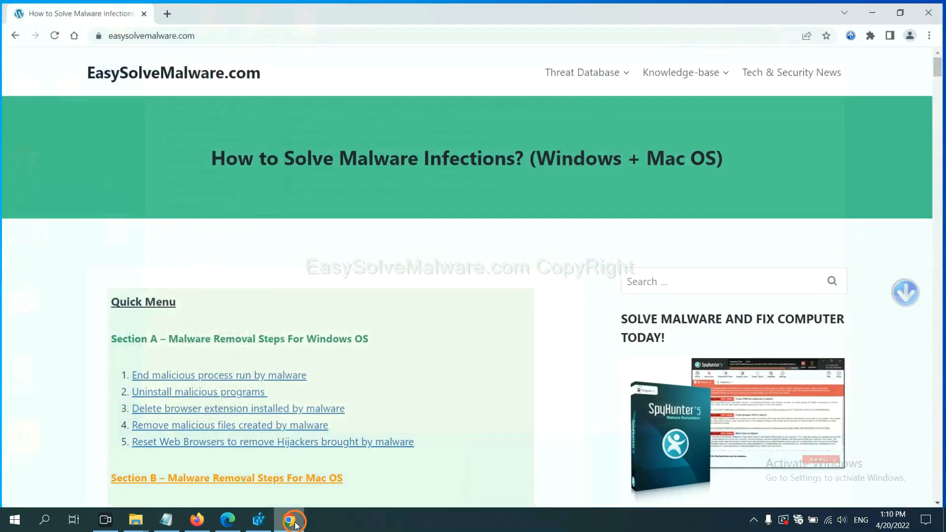
scroll(down, 3)
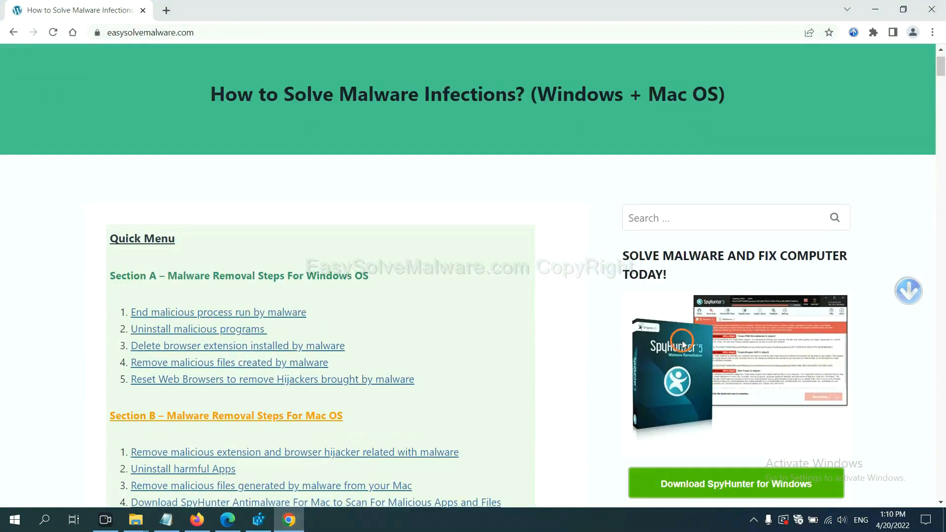
scroll(up, 3)
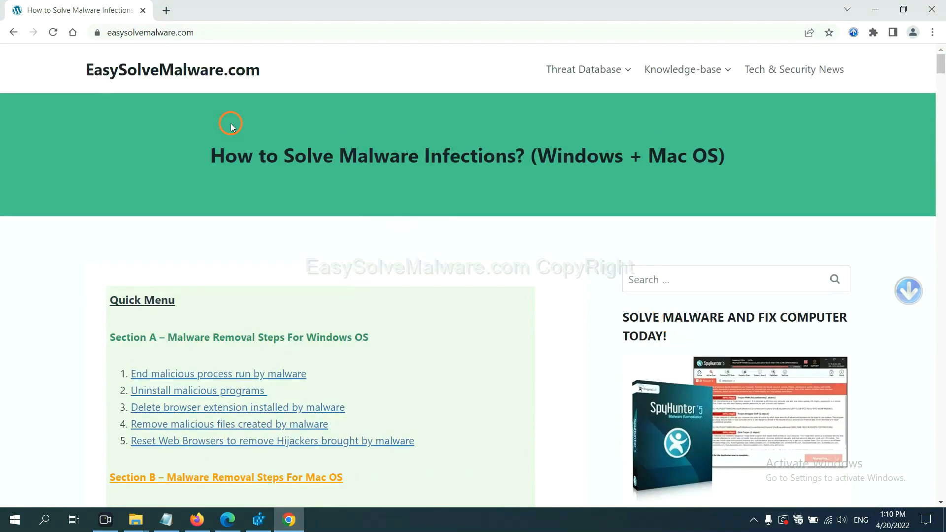
mouse_move(288, 83)
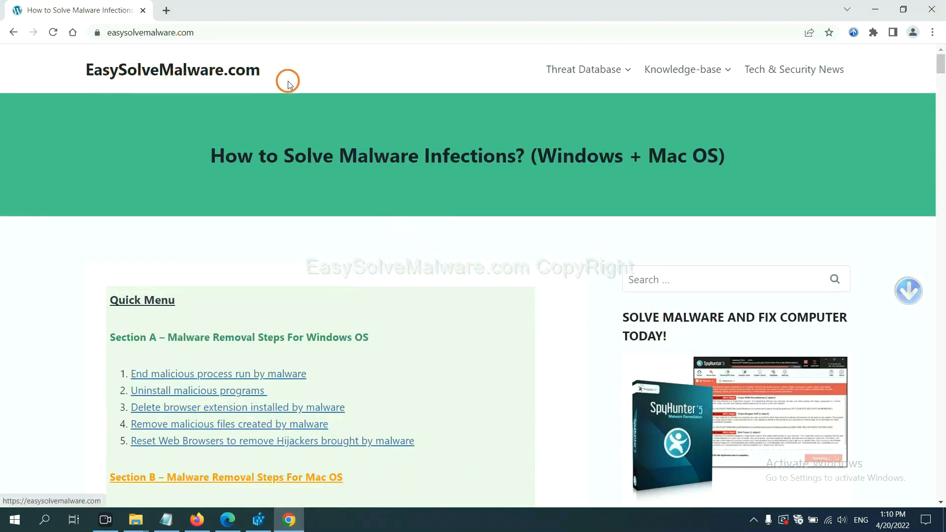
scroll(down, 3)
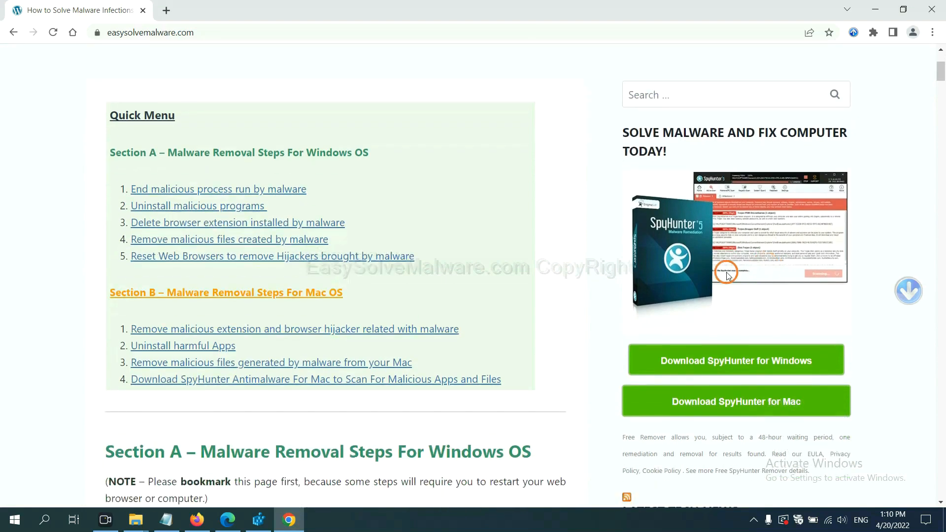
mouse_move(723, 262)
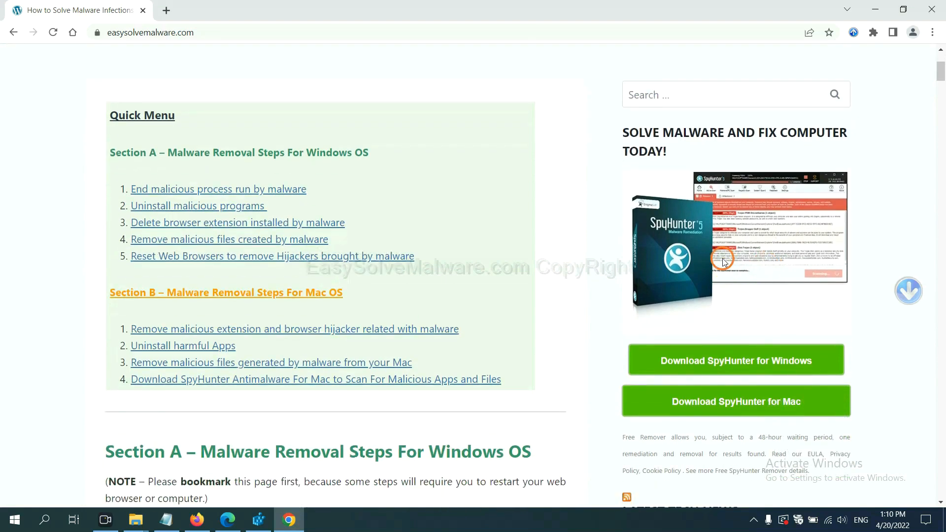
mouse_move(719, 286)
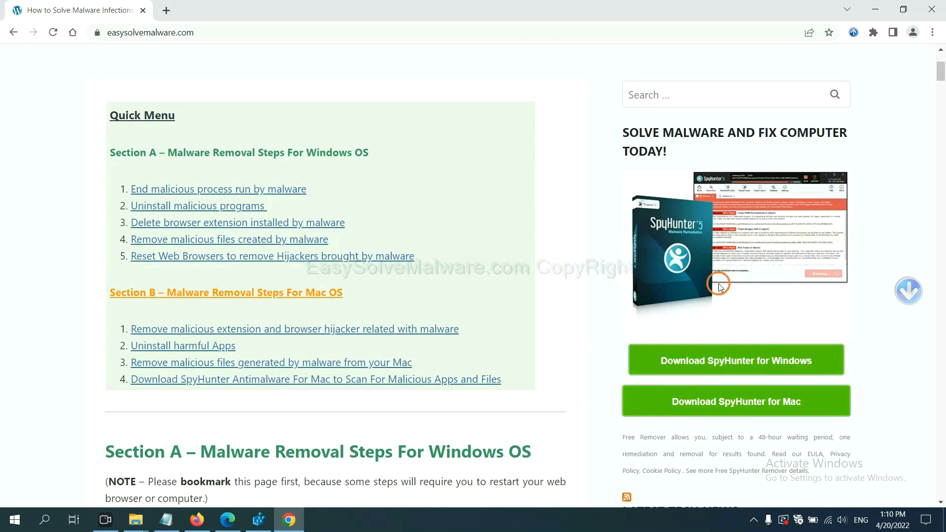
mouse_move(767, 190)
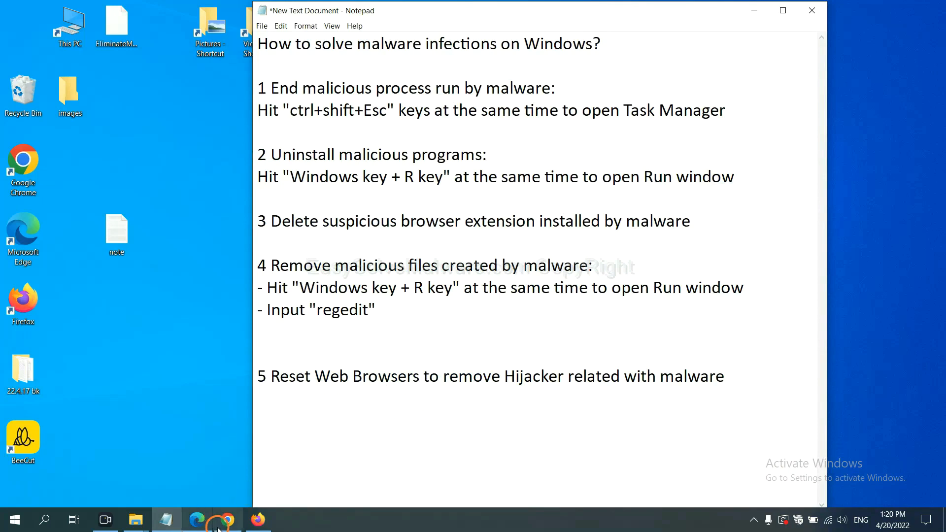
Step: Search Chrome's settings for 'reset' and start restoring settings to their original defaults
click(227, 519)
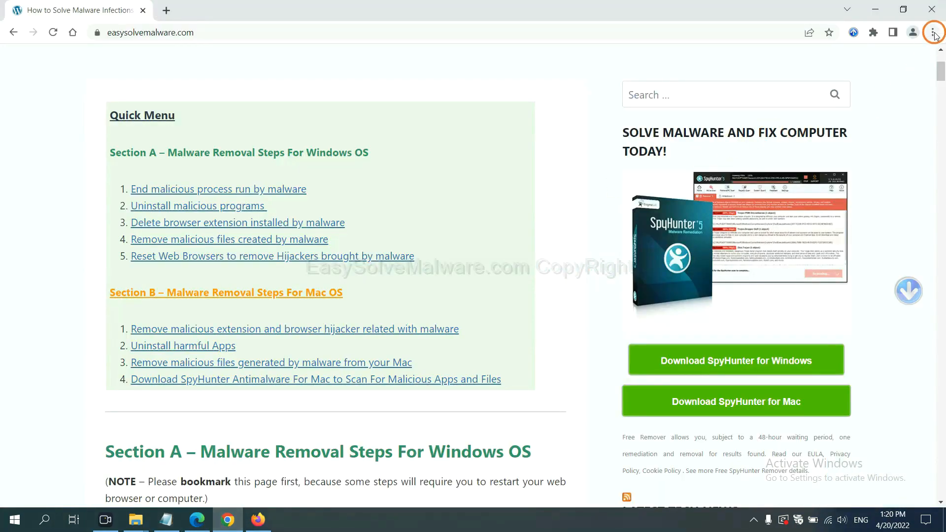
click(934, 31)
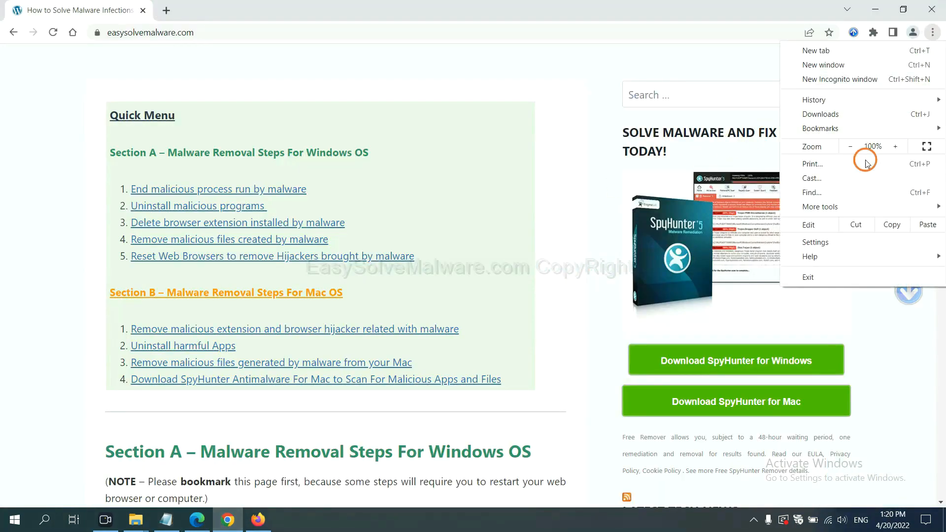
click(815, 242)
text(r)
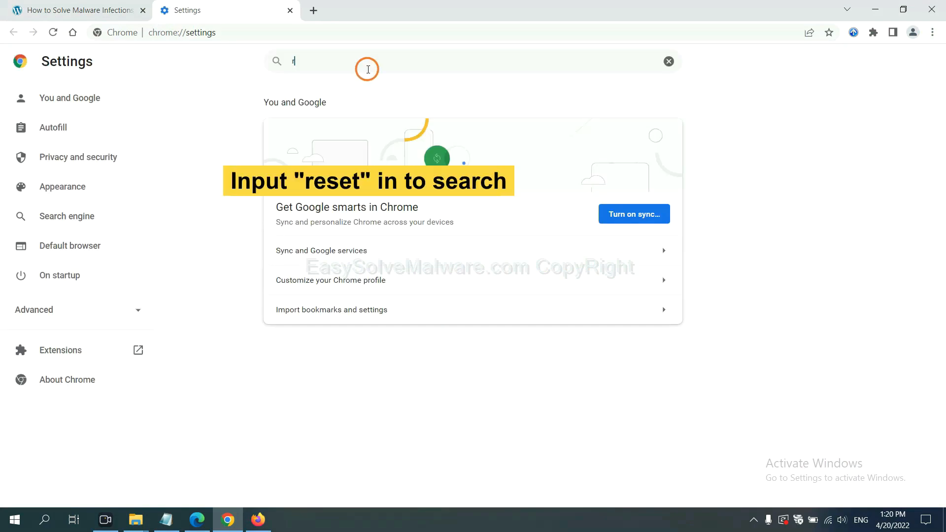
text(eset)
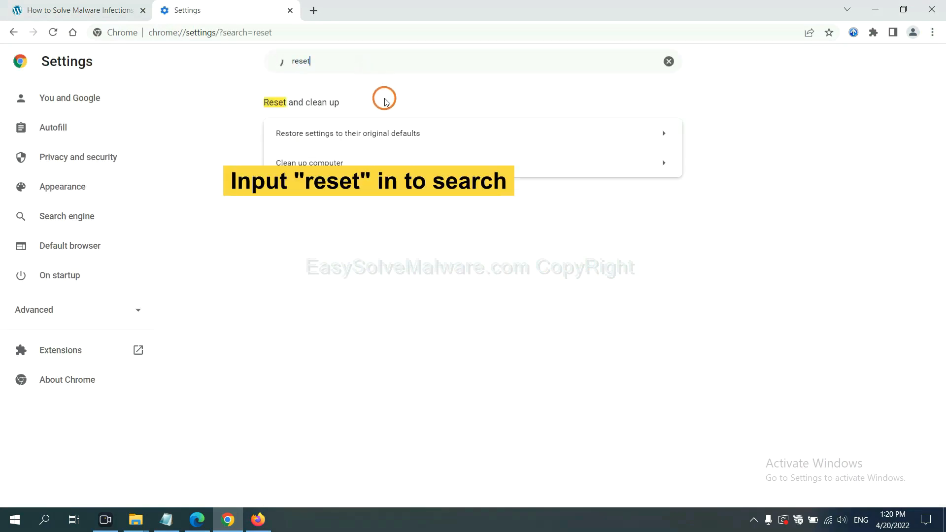
click(347, 134)
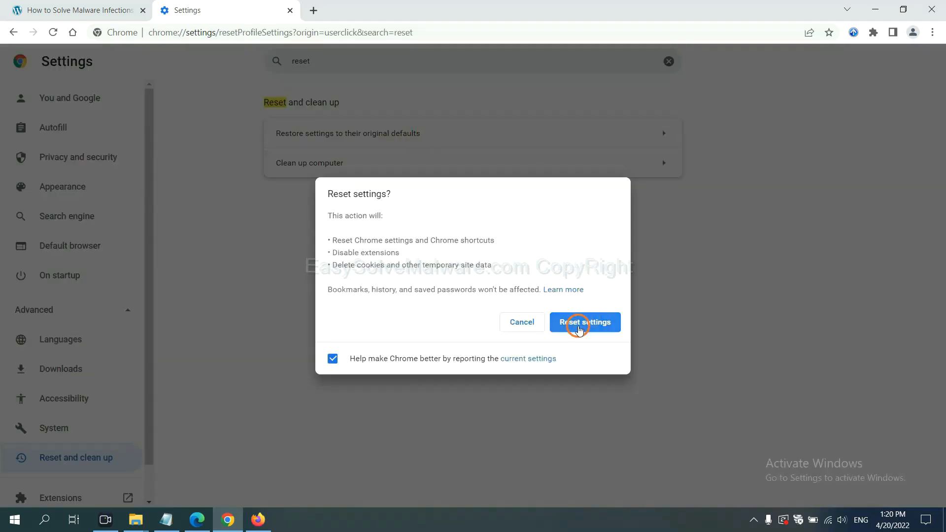
mouse_move(263, 519)
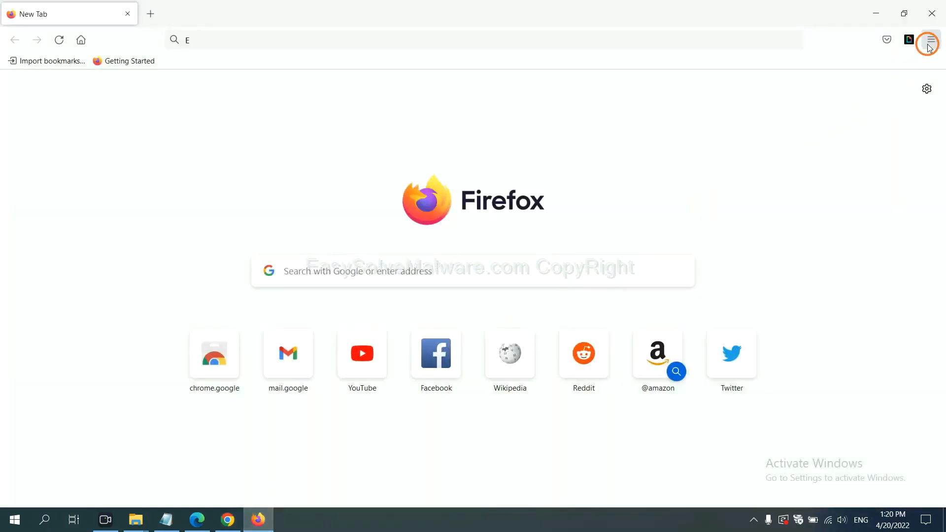
Step: Go through Firefox's Help menu to Troubleshooting Information and start Refresh Firefox
click(930, 40)
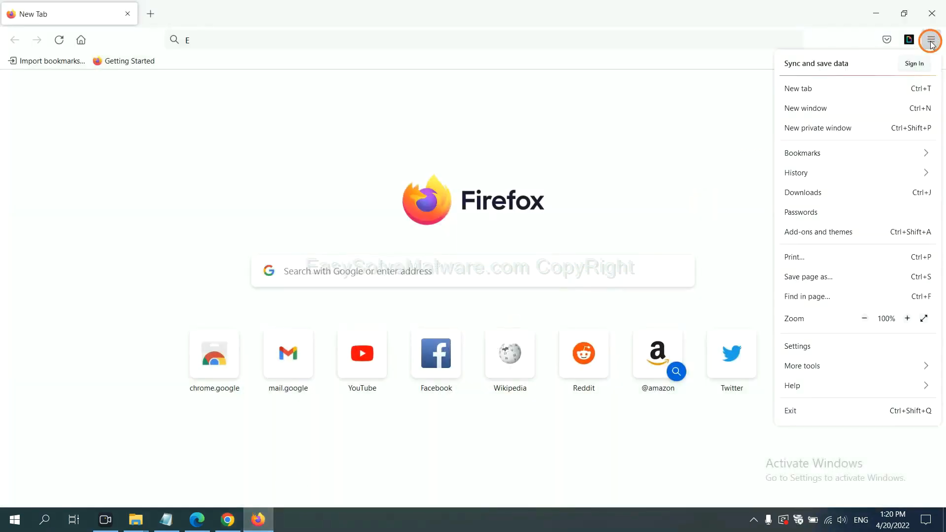
mouse_move(814, 385)
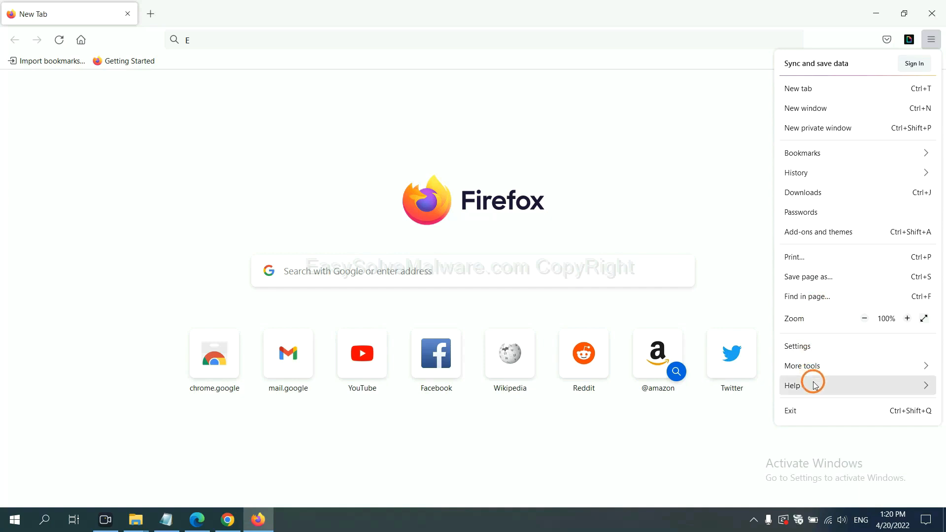
click(812, 386)
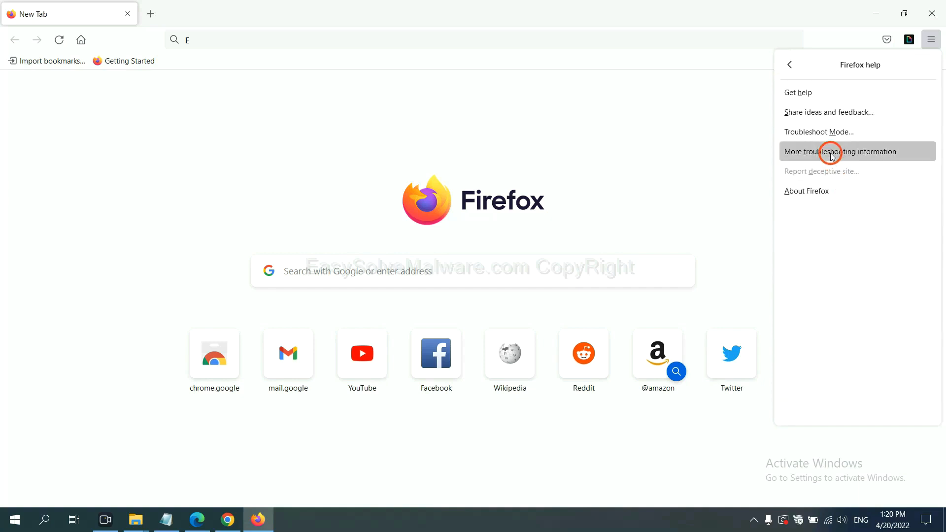
click(832, 152)
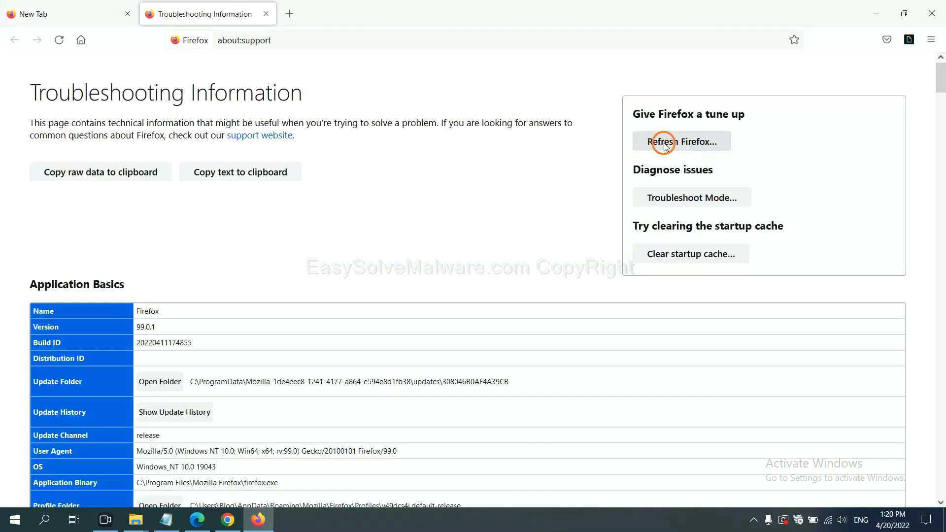
click(665, 142)
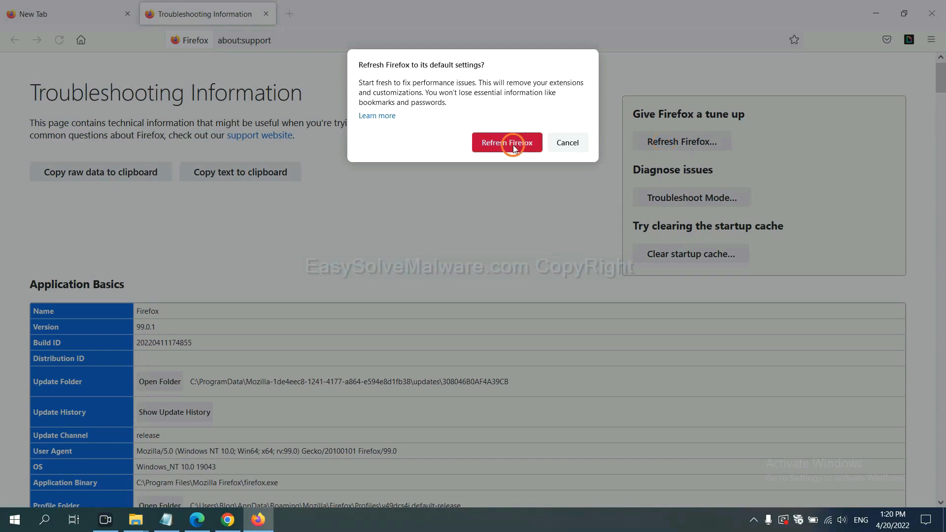
mouse_move(200, 510)
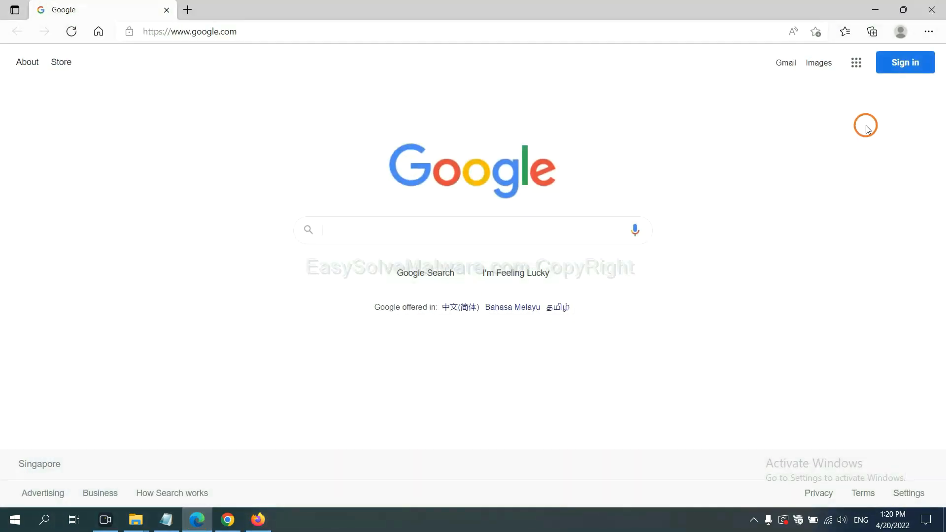
Step: Search Edge's settings for 'reset' and start restoring settings to their default values
click(928, 31)
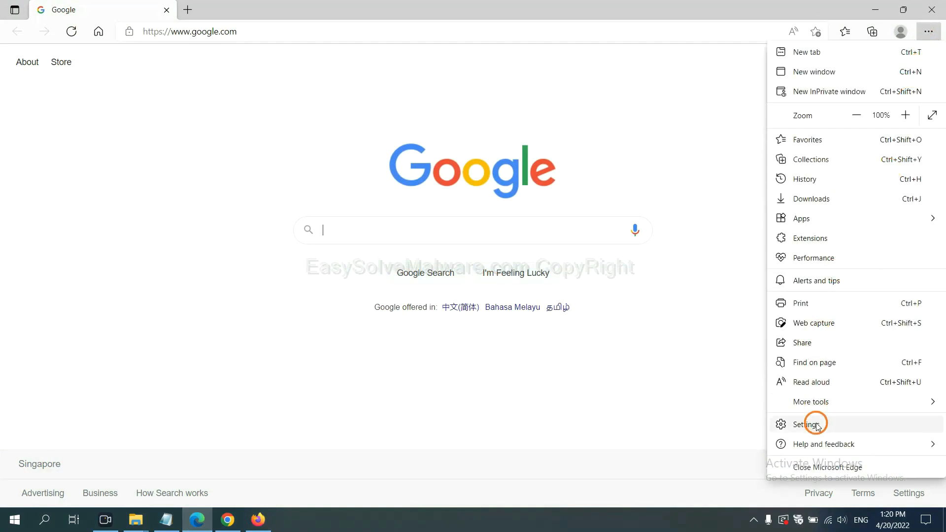
click(810, 424)
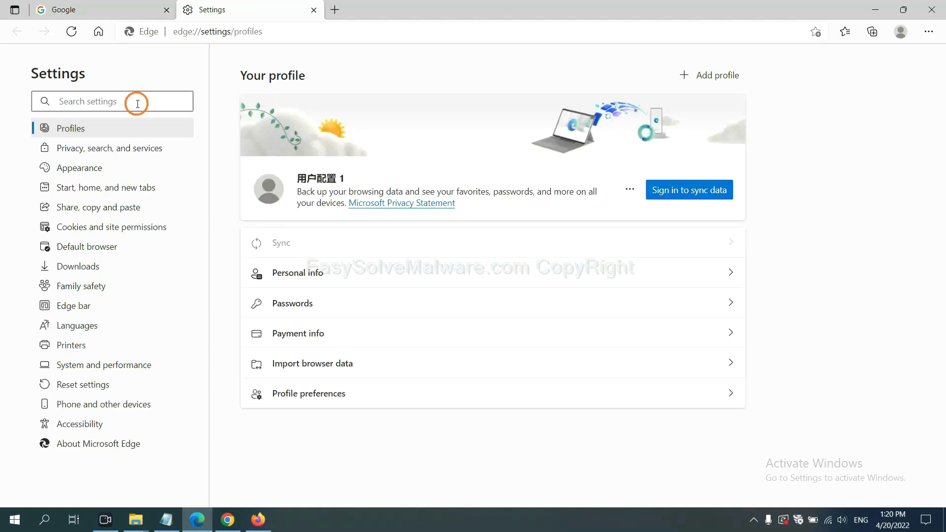
text(reset)
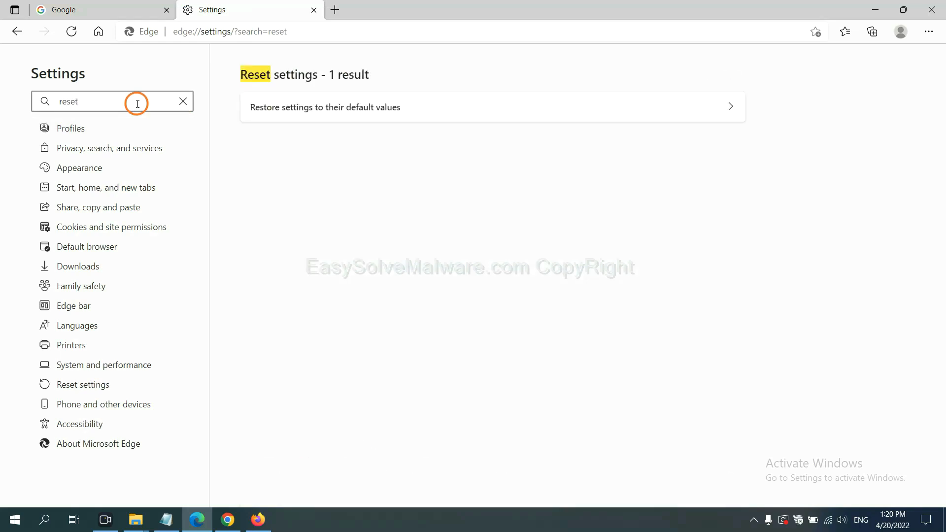
mouse_move(332, 106)
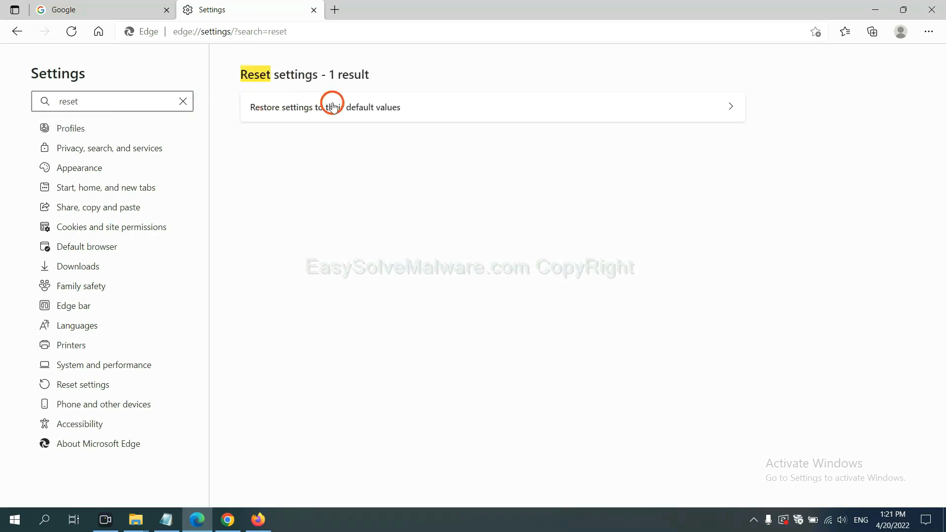
click(334, 107)
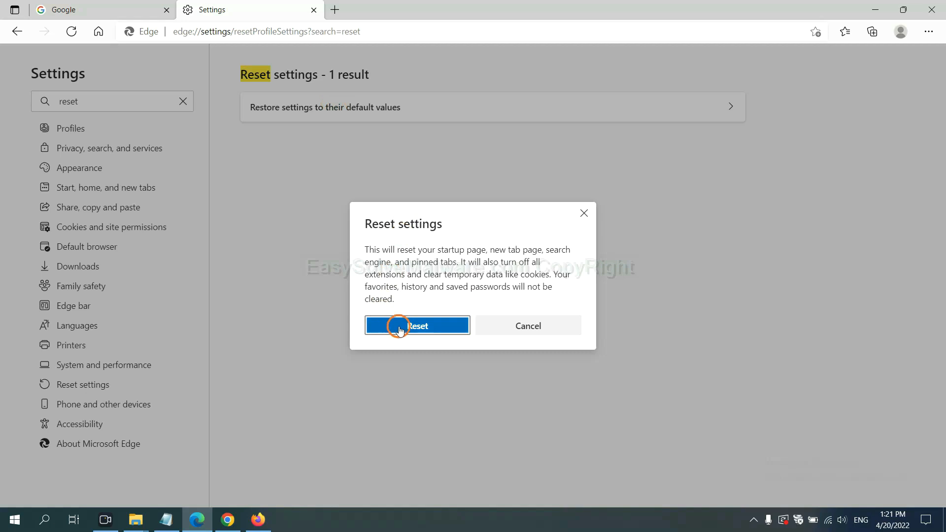